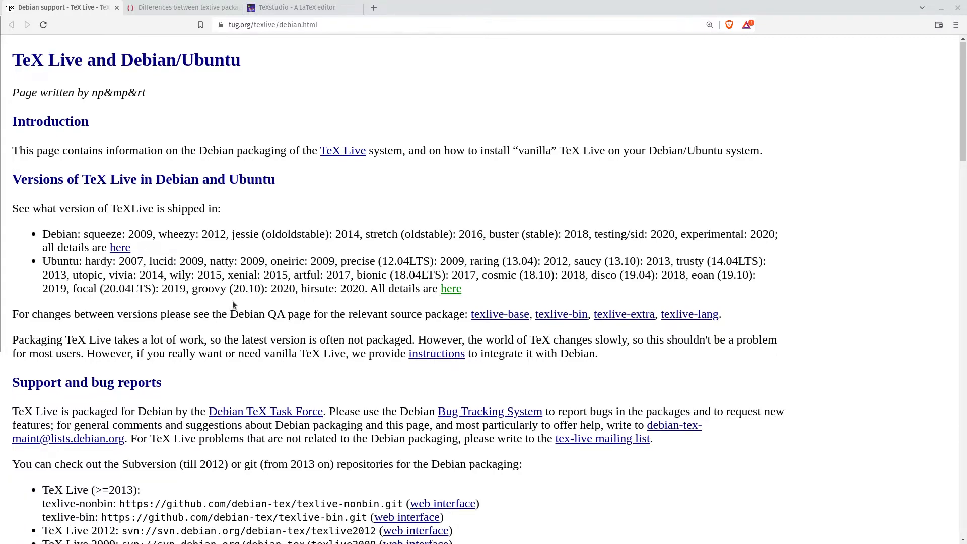
Scroll the TUG TeX Live Debian page down to the Debian/Ubuntu package installation instructions.
scroll("down", 3)
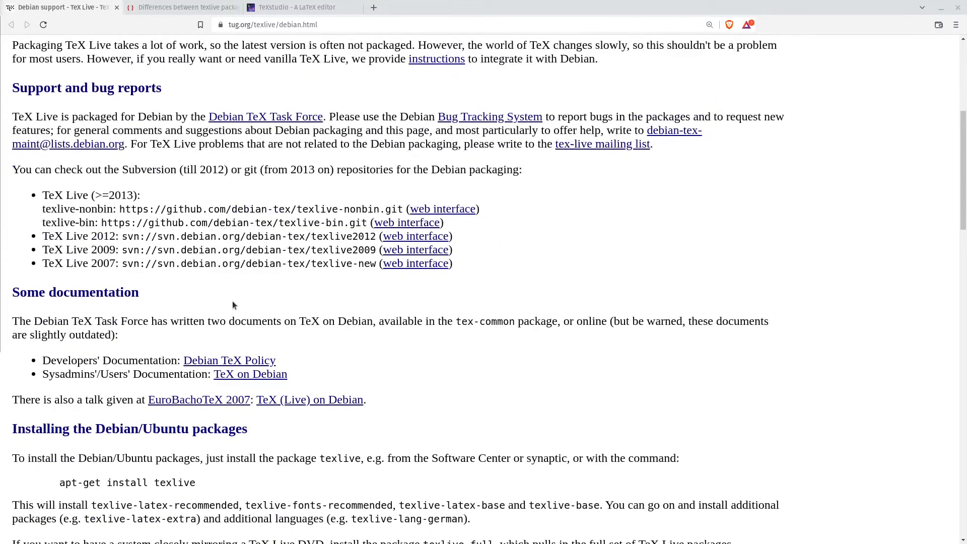
scroll("down", 3)
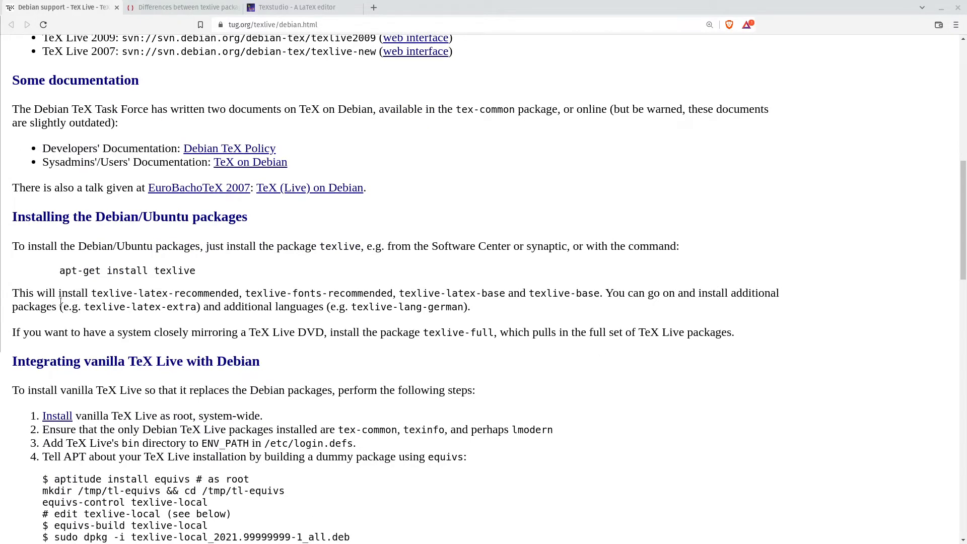
mouse_move(208, 319)
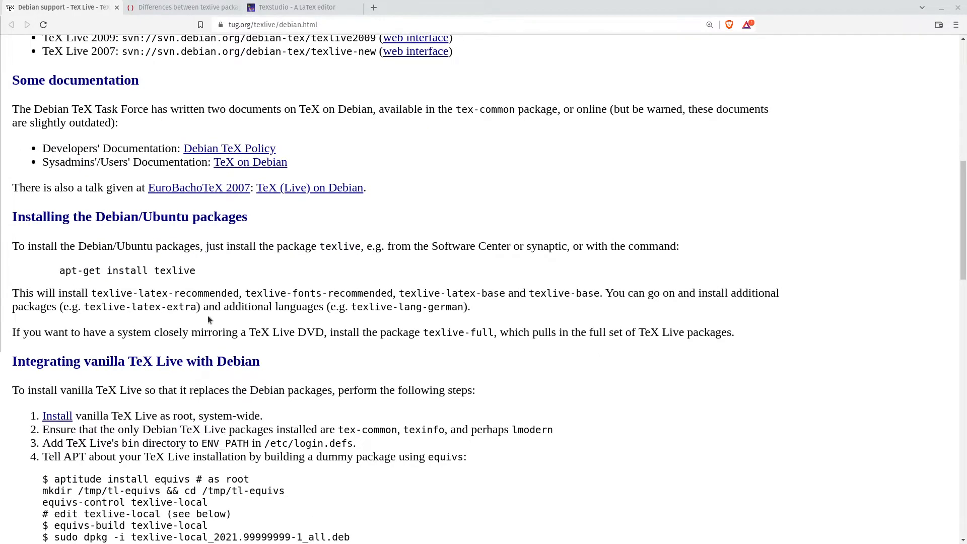
mouse_move(501, 300)
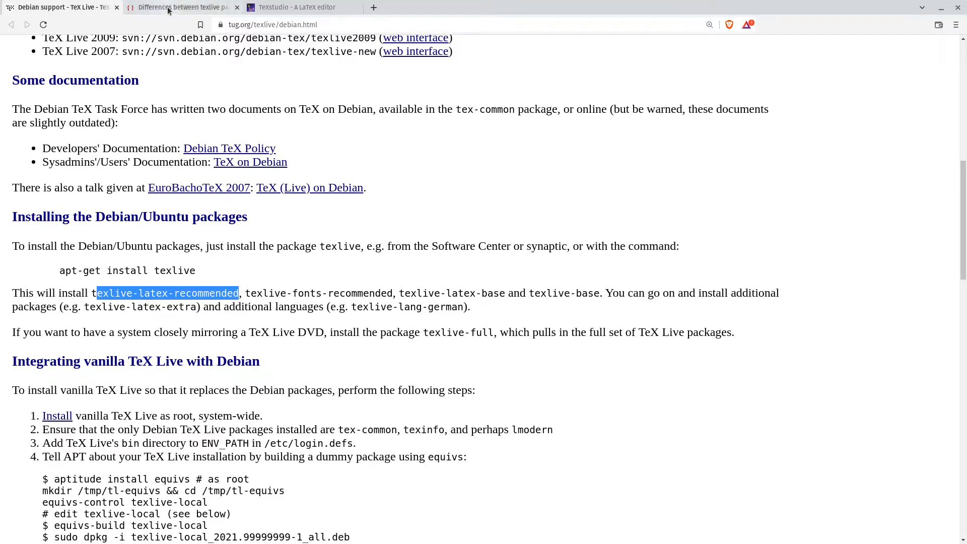
Switch to the 'Differences between texlive packages' tab and scroll to the Package Sizes table.
left_click(179, 7)
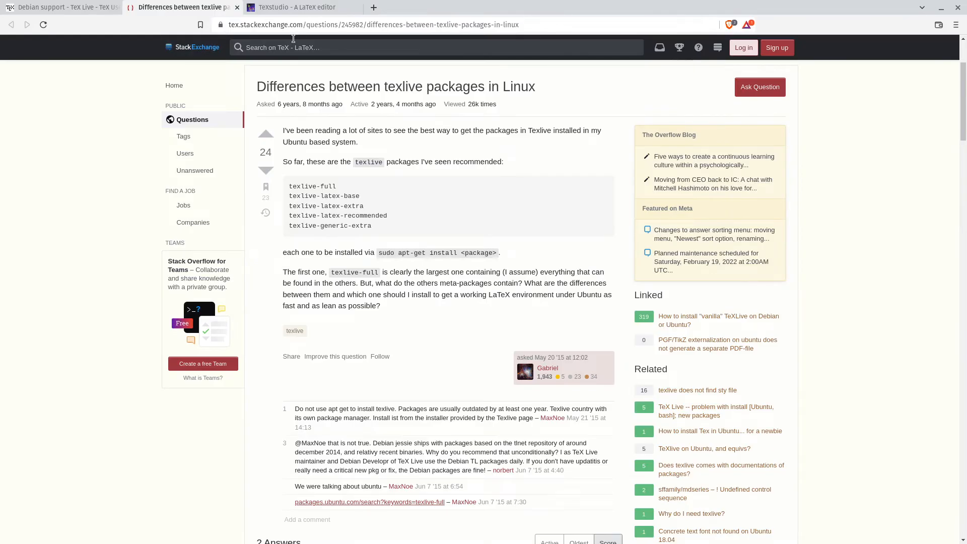
mouse_move(294, 101)
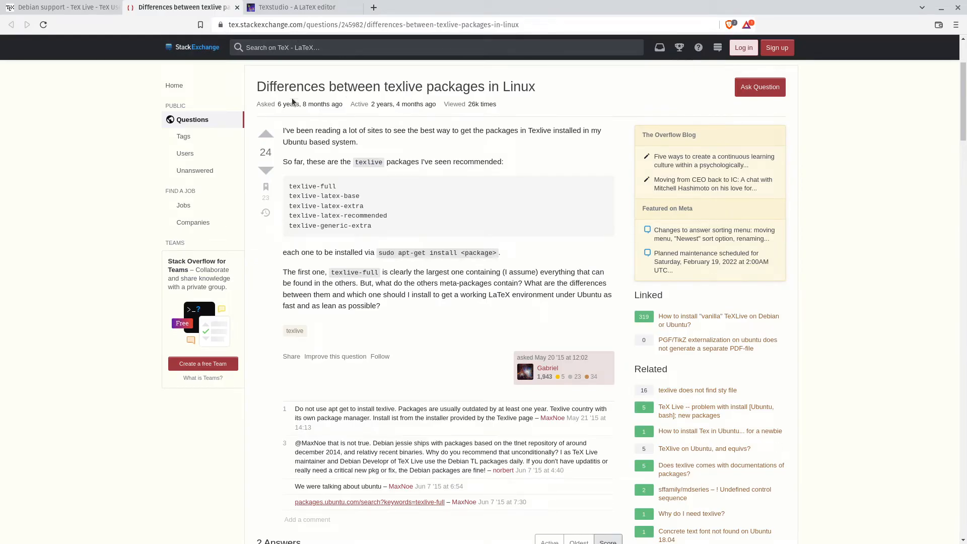
mouse_move(368, 198)
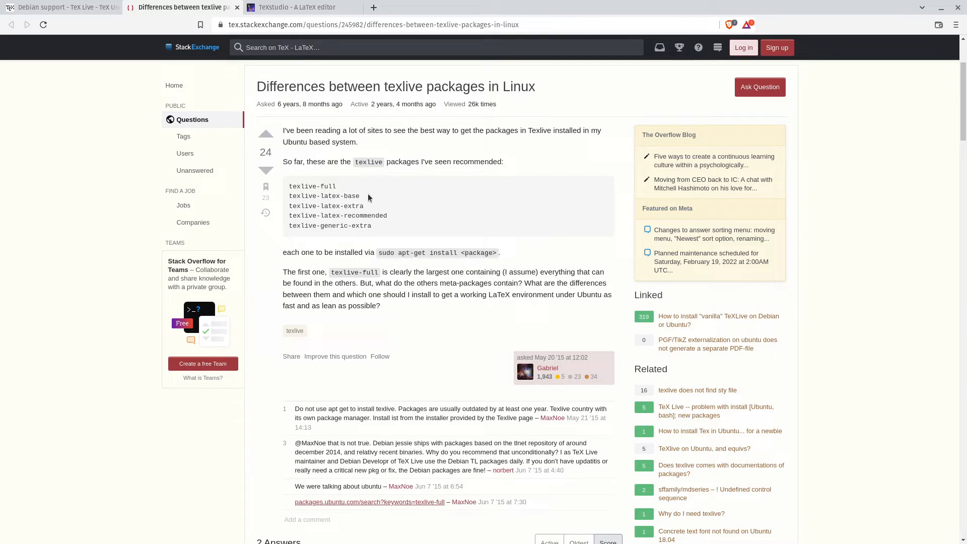
scroll("down", 3)
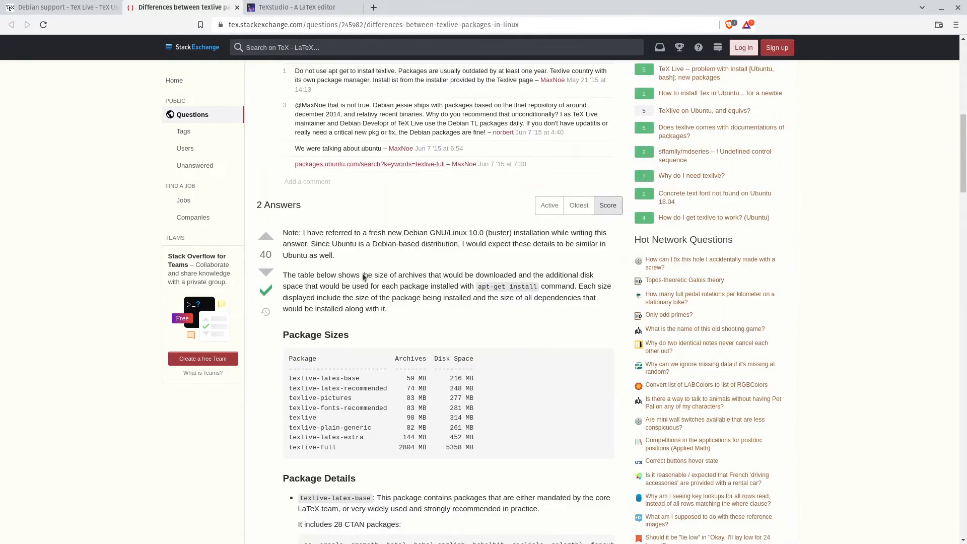
scroll("down", 3)
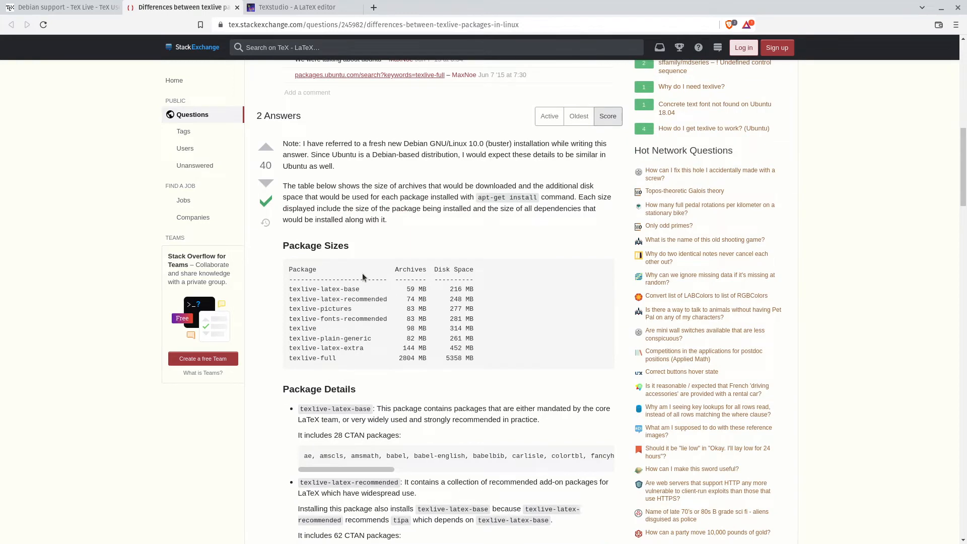
scroll("down", 3)
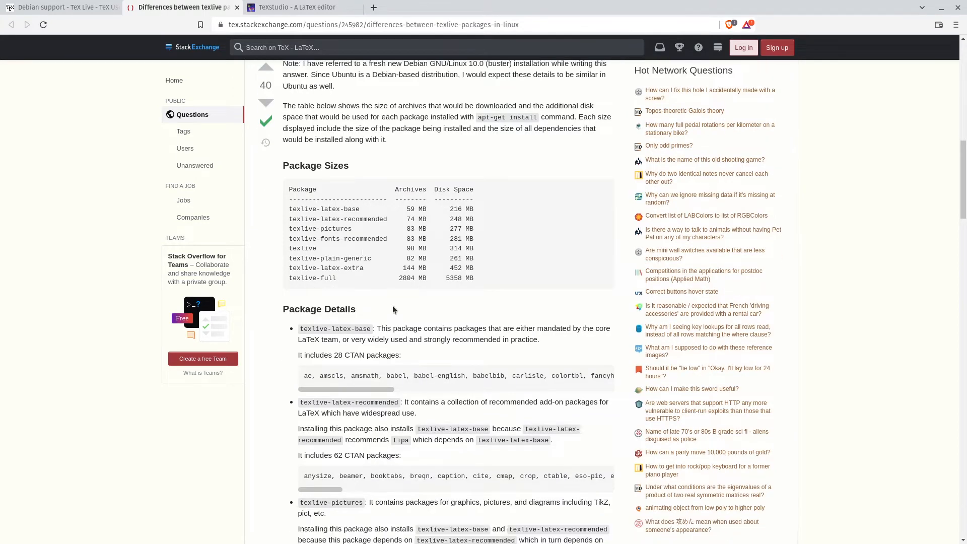
scroll("down", 3)
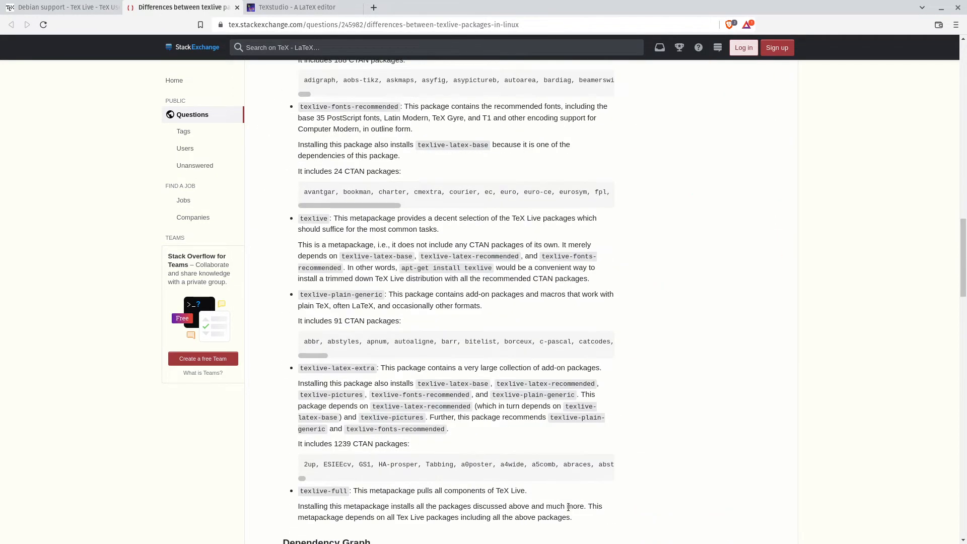
scroll("up", 3)
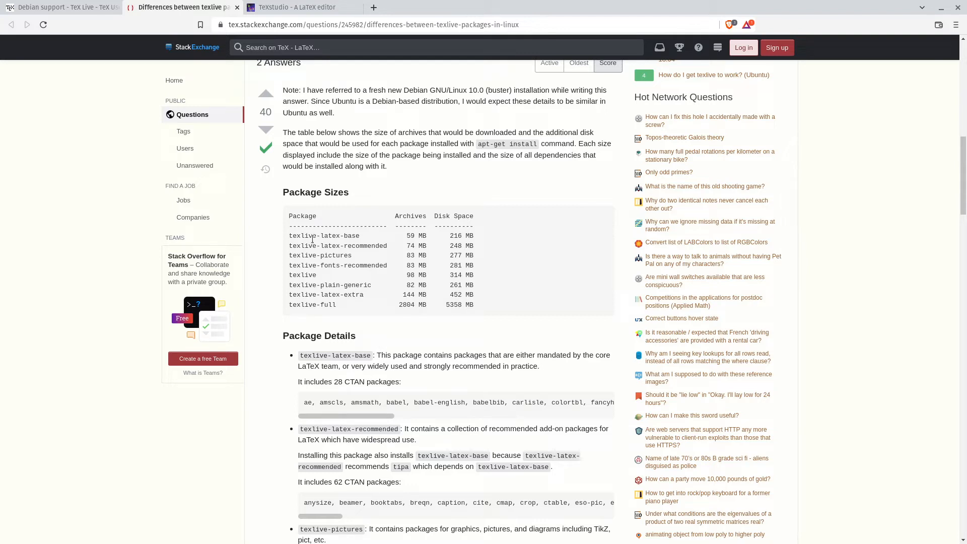
Highlight the package size table rows and the texlive-full disk space value.
left_click_drag(290, 236, 472, 304)
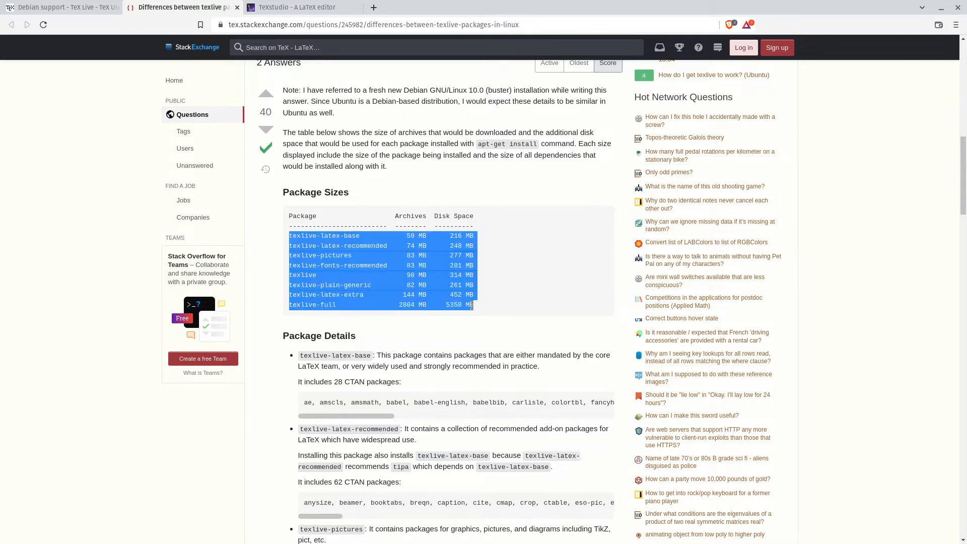
left_click(391, 294)
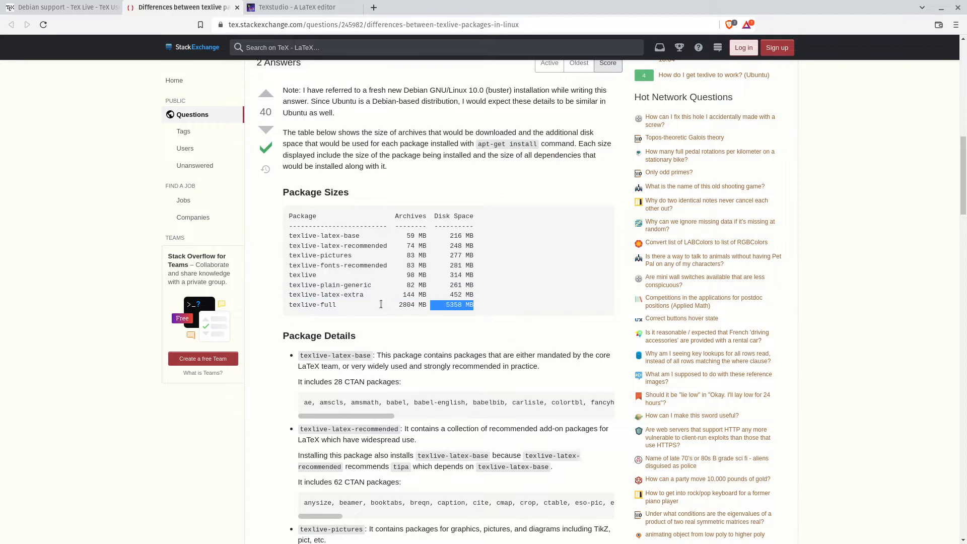
left_click_drag(283, 89, 283, 310)
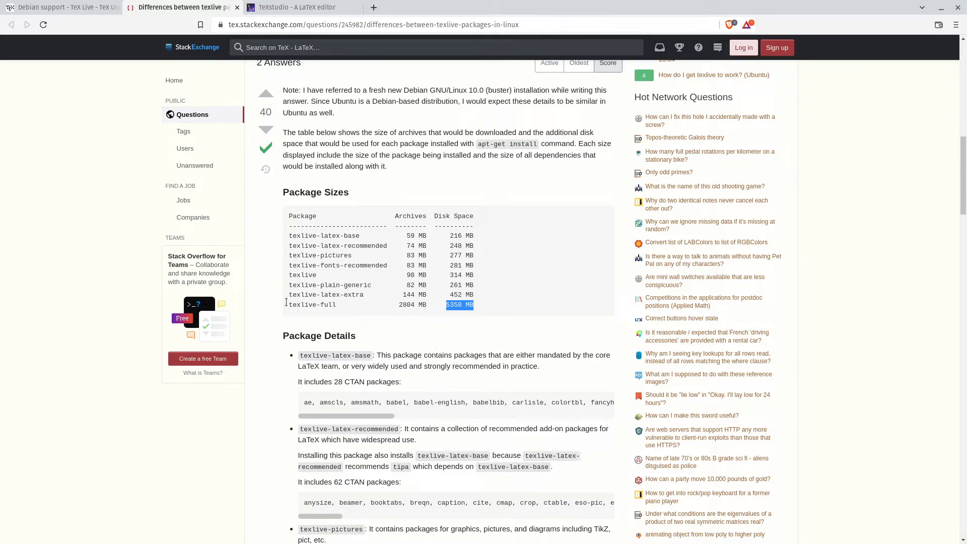
double_click(311, 304)
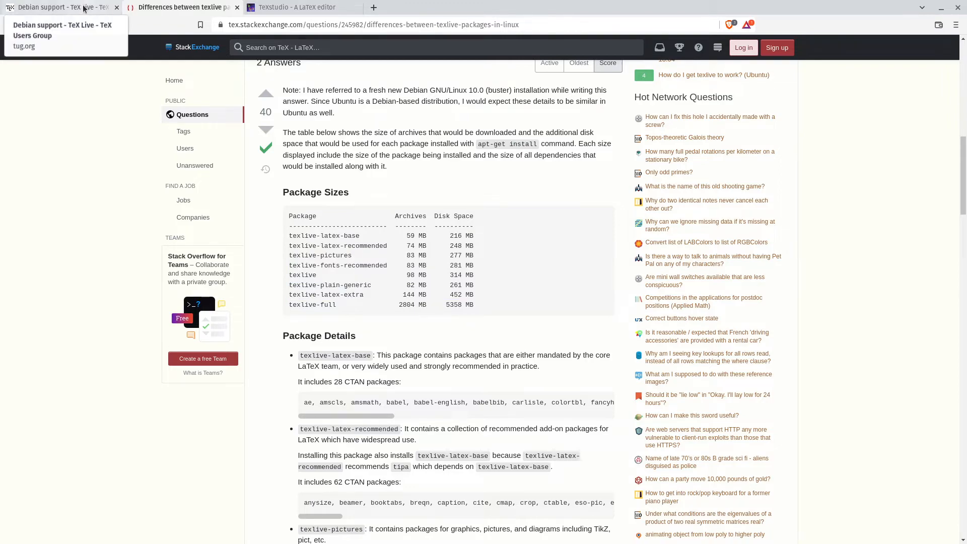
On the Debian support tab, highlight the apt-get install command, texlive-latex-recommended and texlive-latex-extra.
left_click(58, 6)
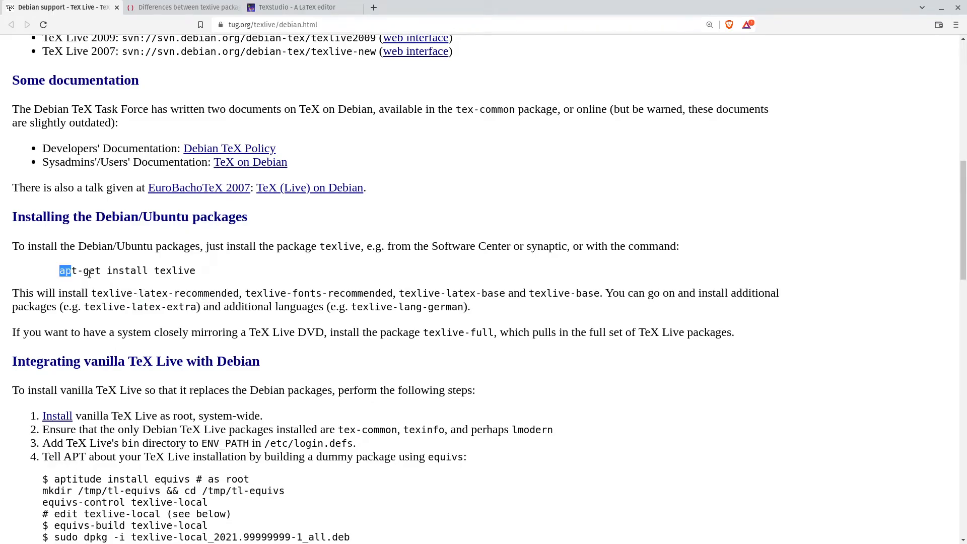
left_click_drag(60, 270, 195, 270)
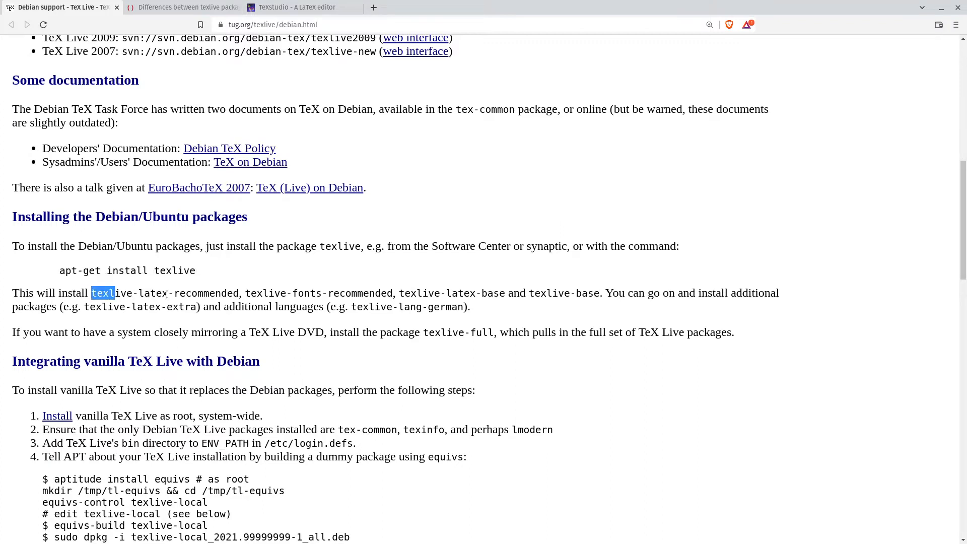
left_click_drag(102, 293, 498, 293)
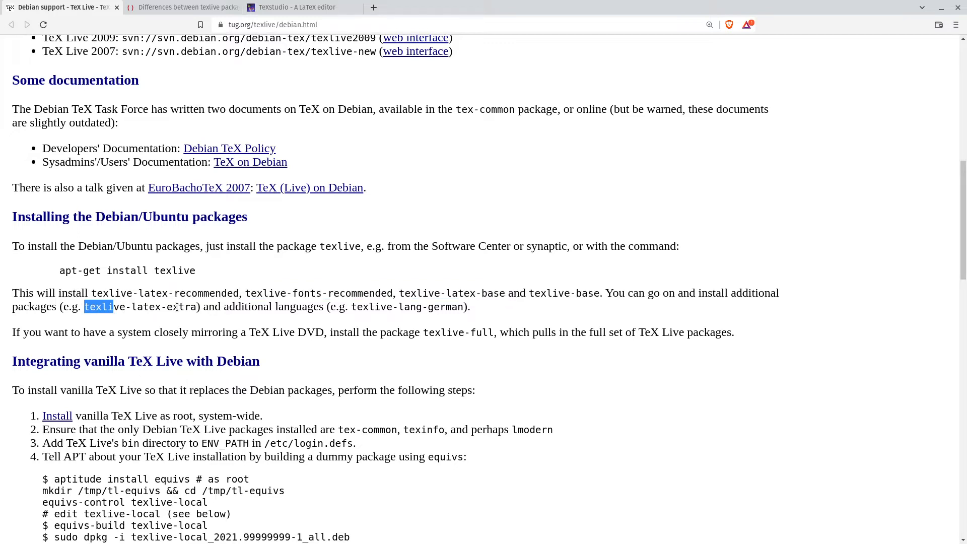
left_click_drag(84, 306, 196, 307)
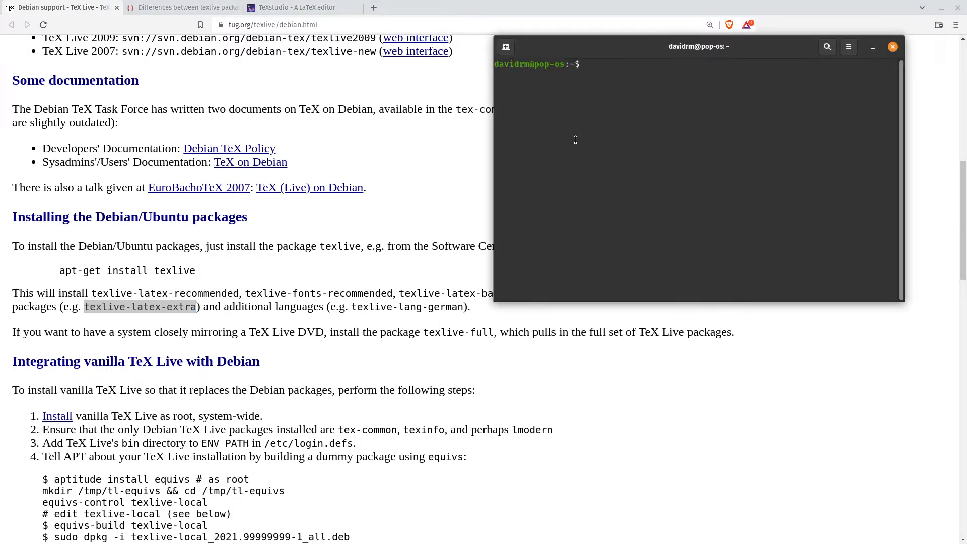
Run sudo apt-get update in the terminal.
type("sudo")
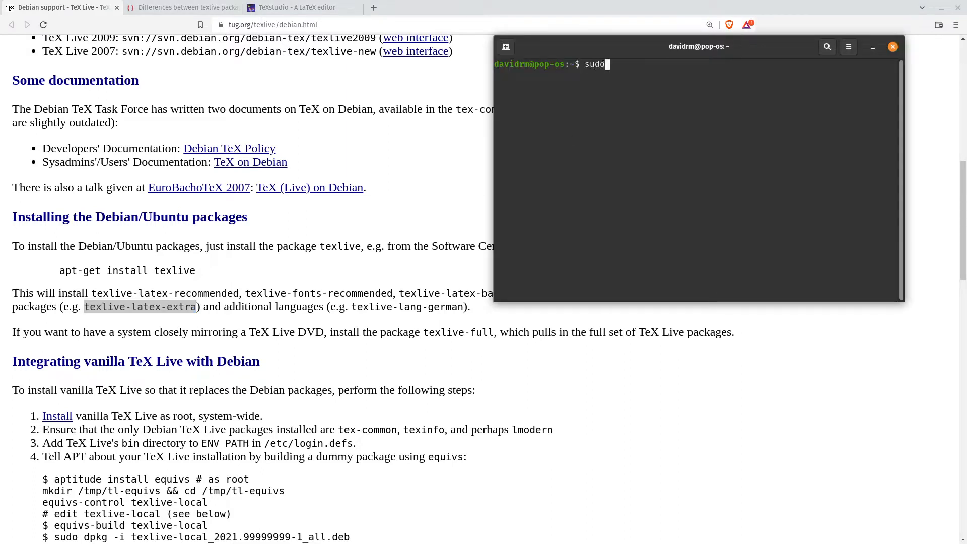
type("aptg")
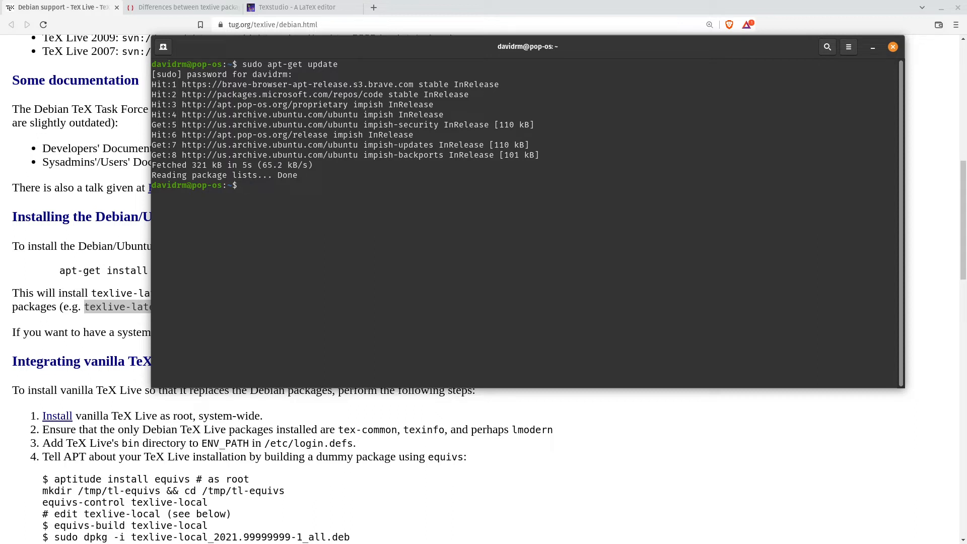
Run sudo apt-get install texlive, confirm with Y, and follow the output until it finishes.
type("sudo")
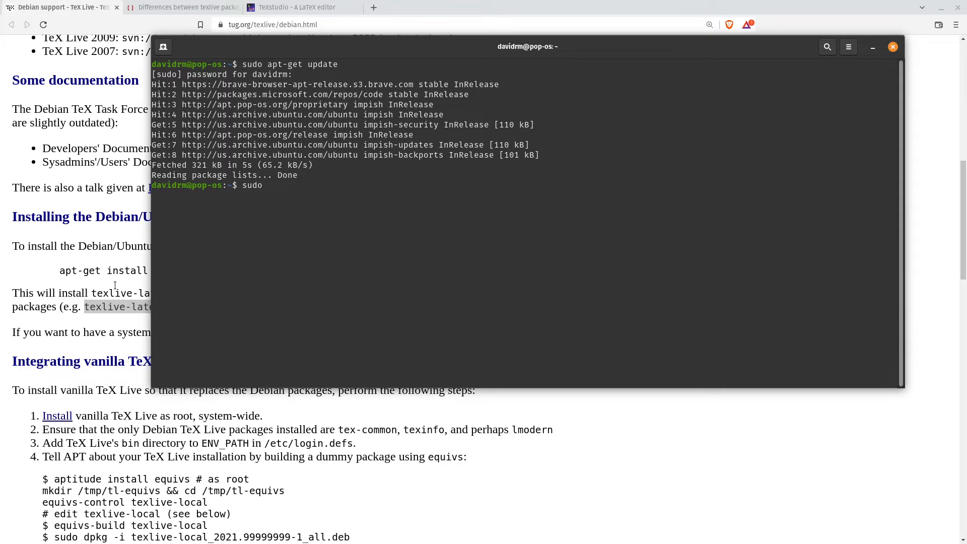
left_click(893, 46)
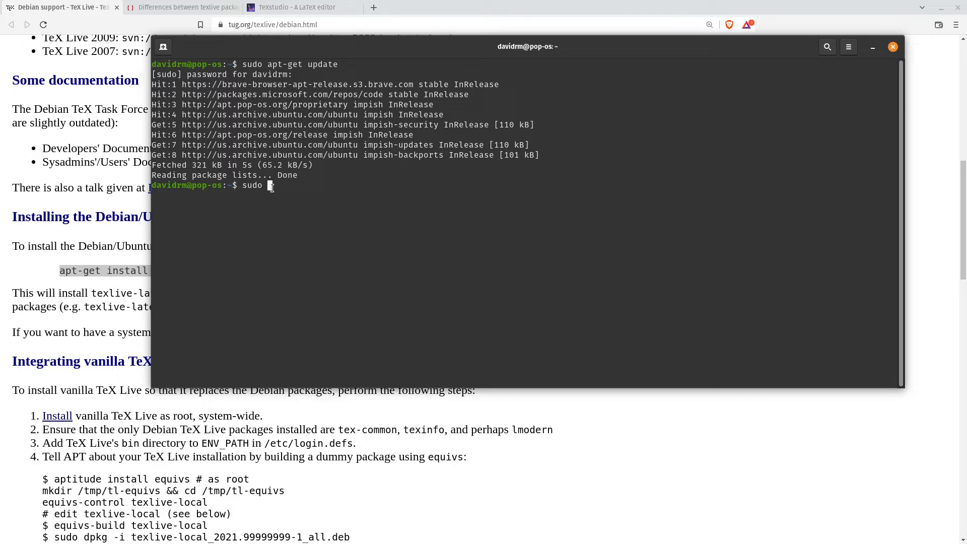
type("apt-get install texlive")
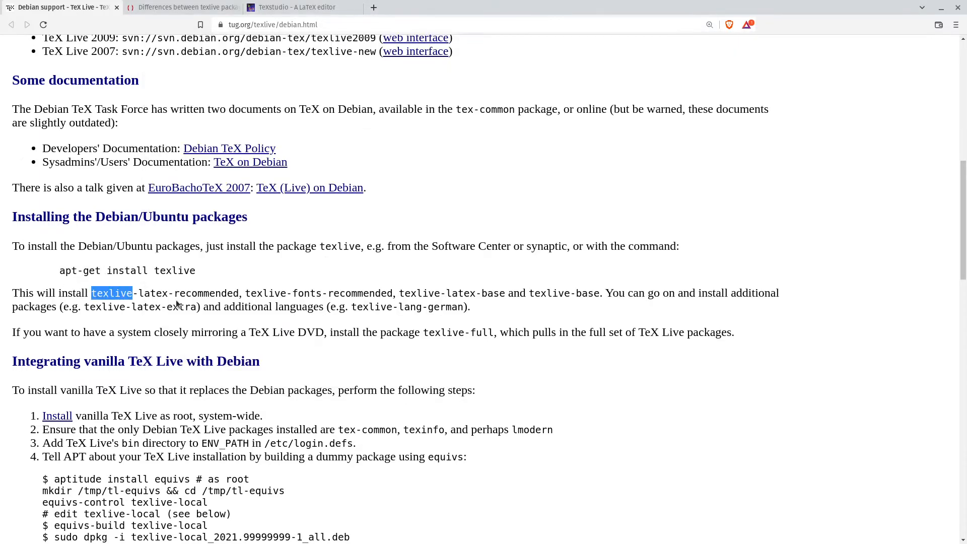
left_click_drag(133, 294, 595, 293)
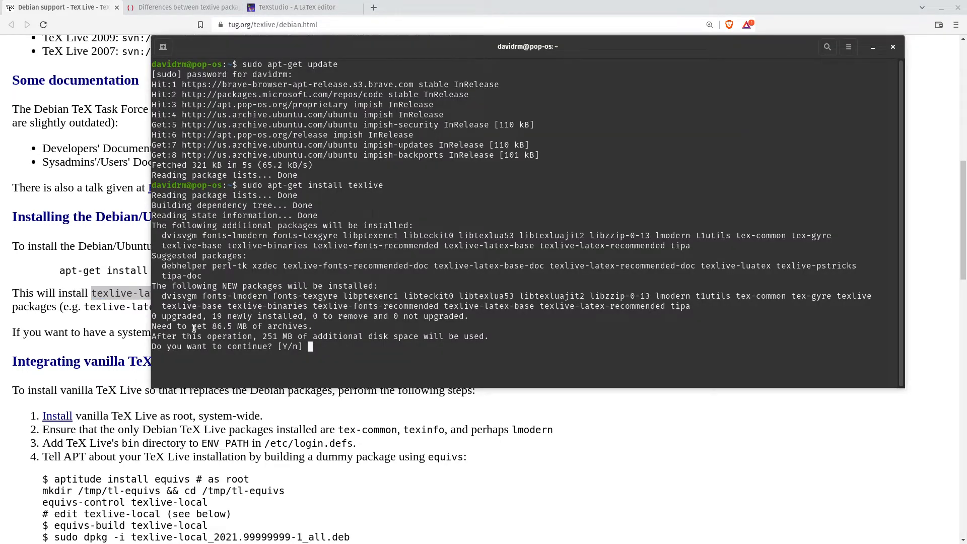
type("Y")
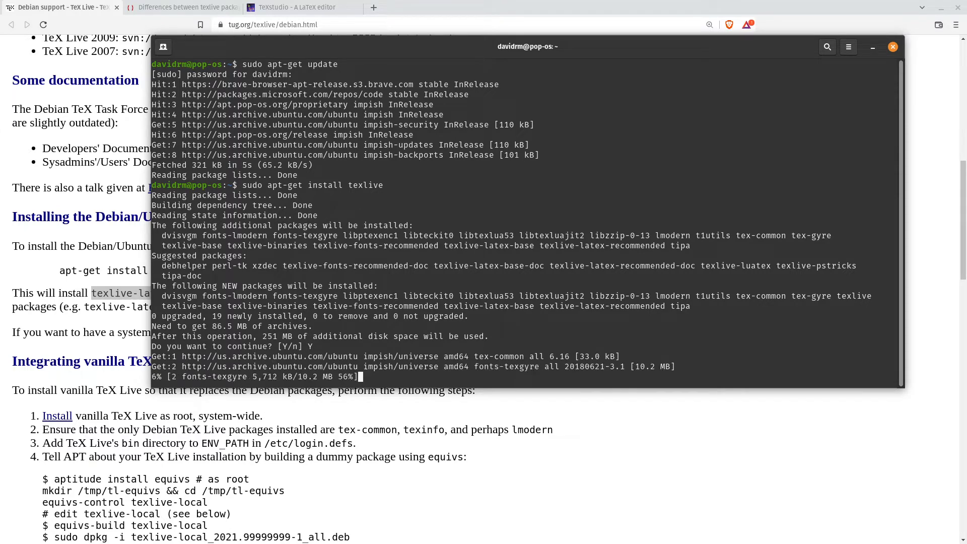
scroll("down", 3)
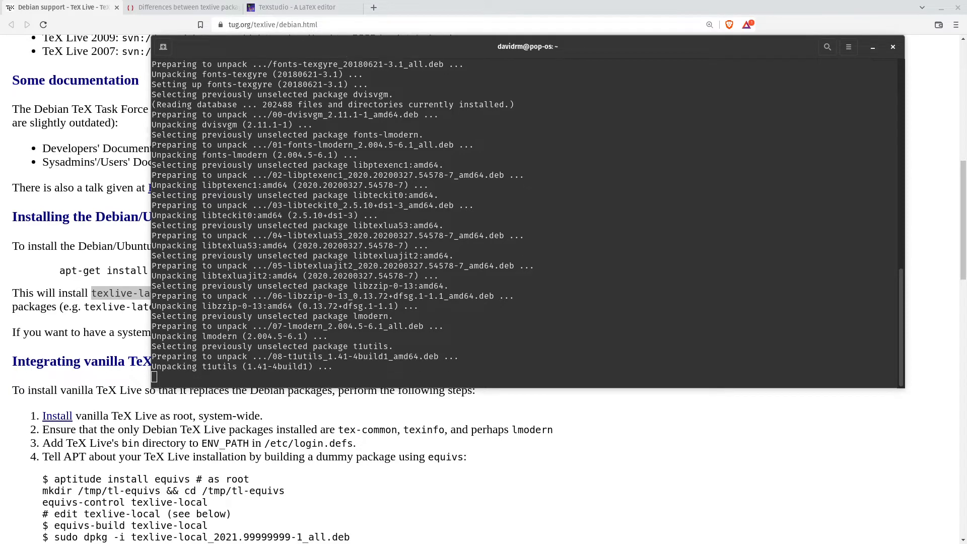
scroll("down", 3)
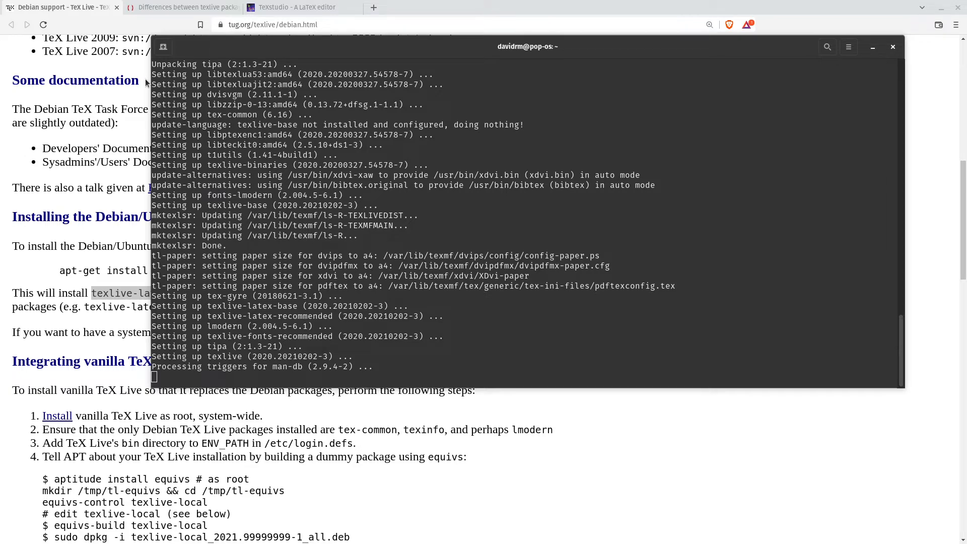
mouse_move(208, 170)
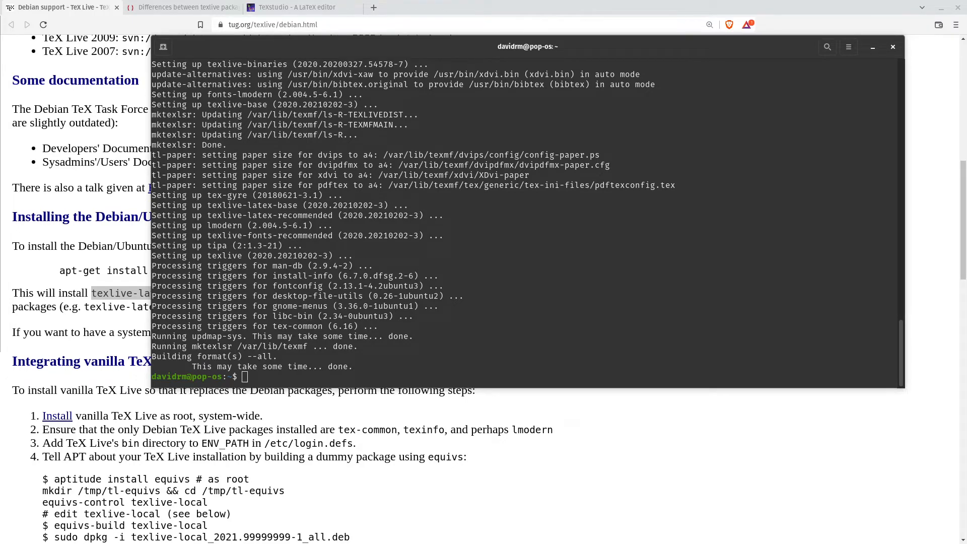
mouse_move(121, 347)
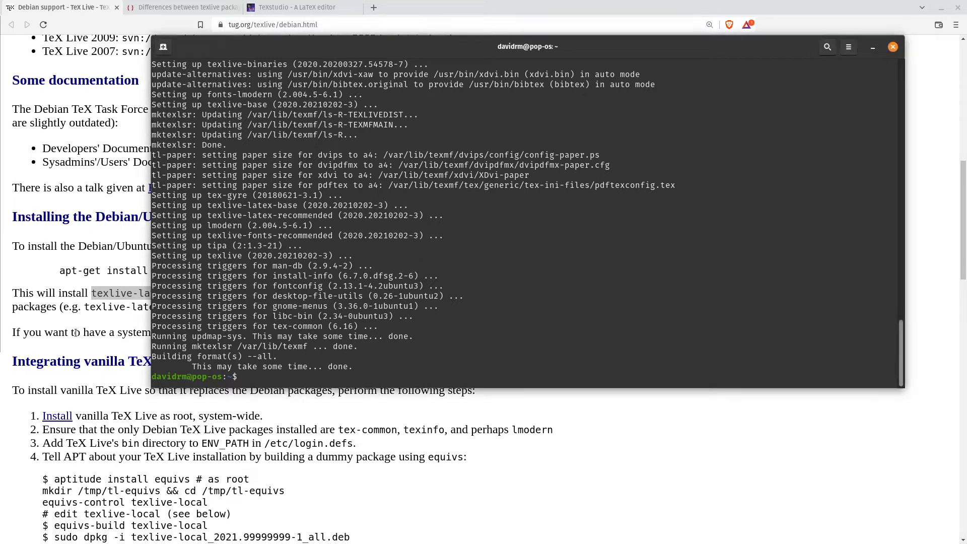
Enter sudo apt-get install with the pasted texlive-latex-extra package name and run it.
left_click(892, 47)
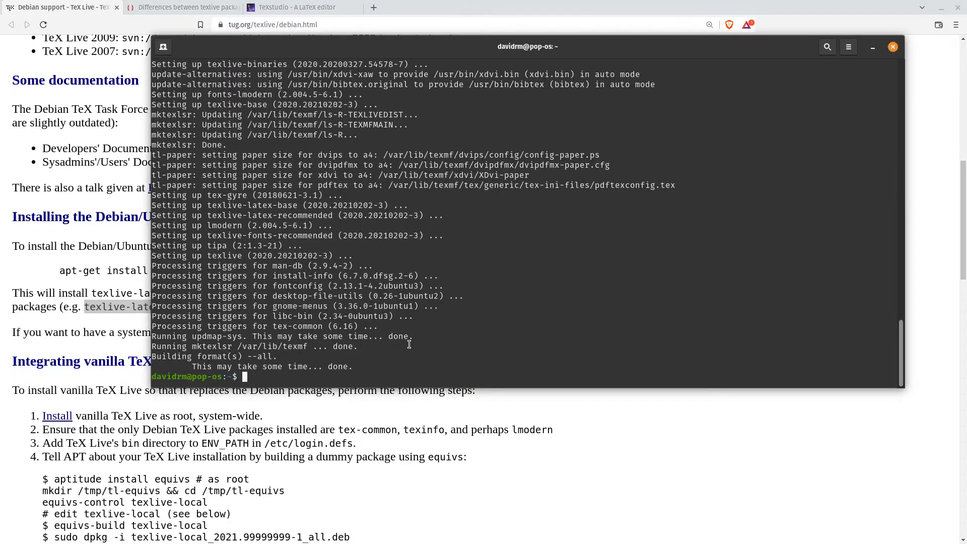
type("sudo")
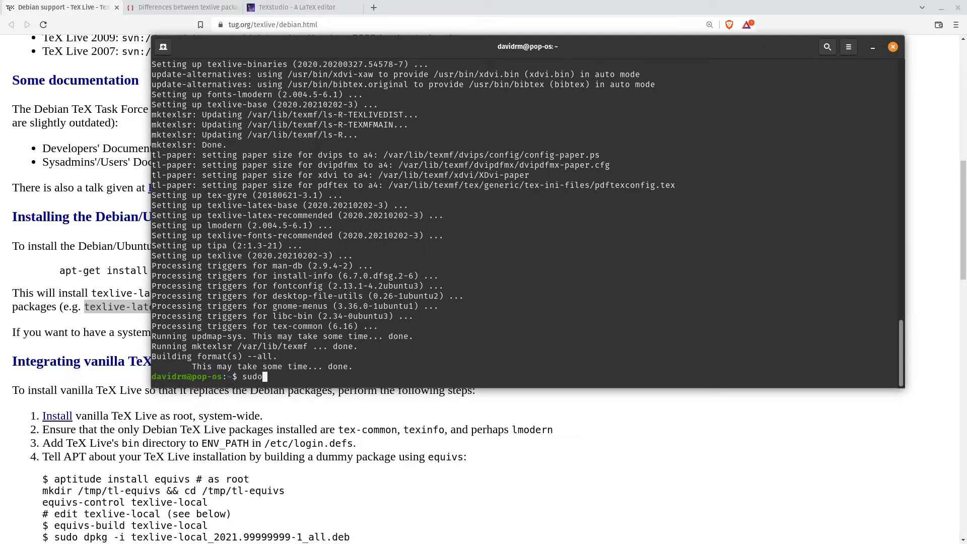
type("apt")
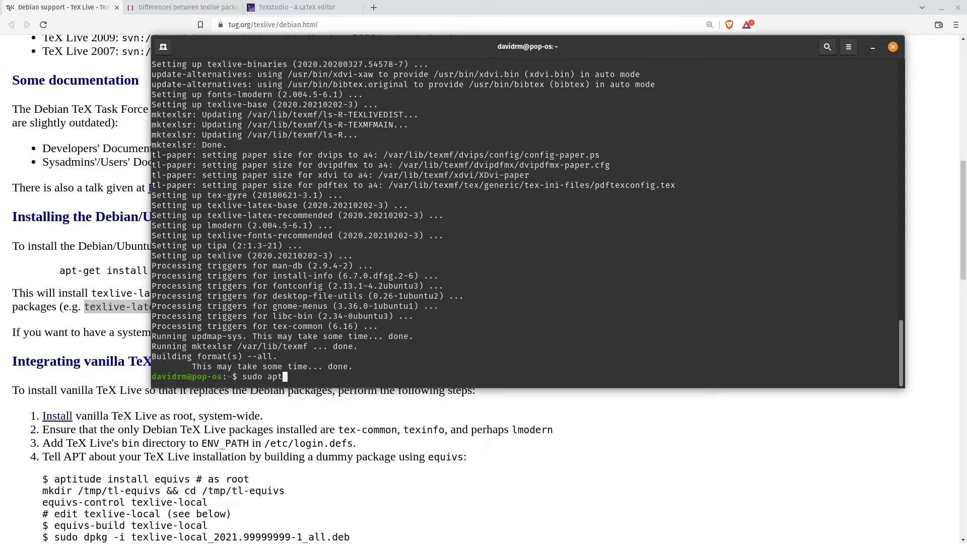
type("-get")
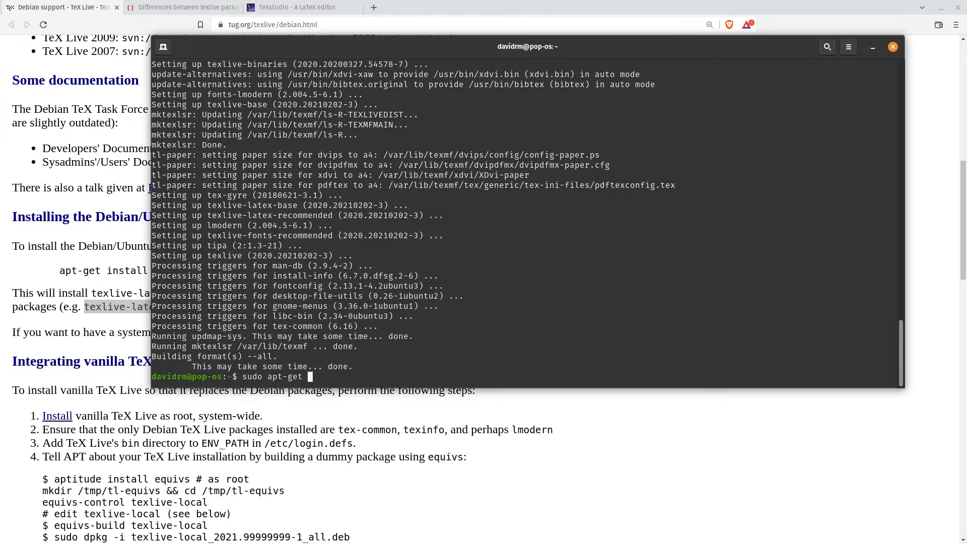
type("install")
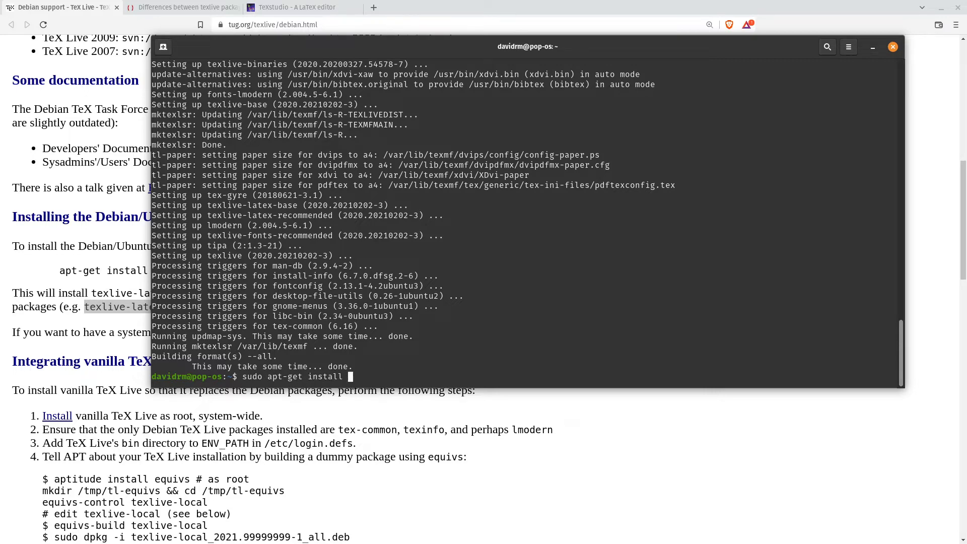
right_click(370, 379)
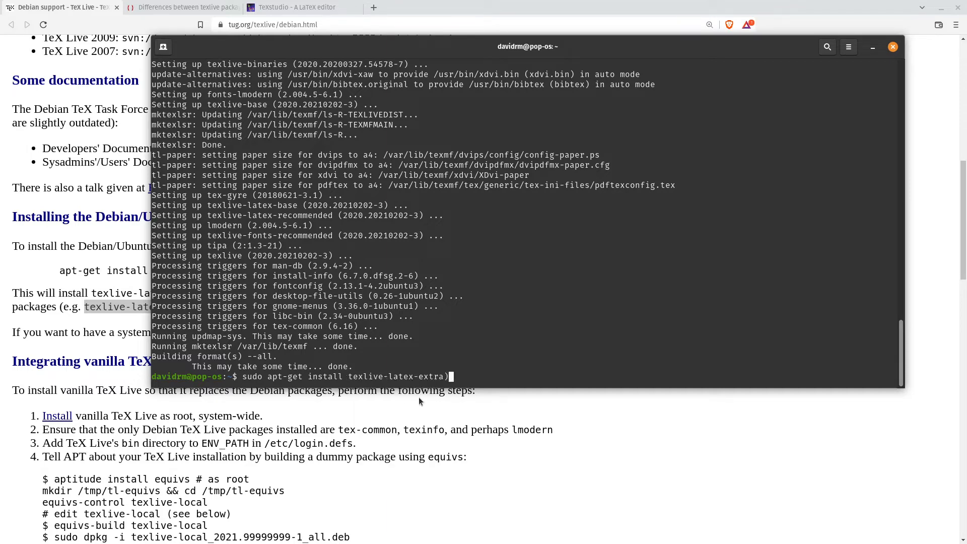
key("BackSpace")
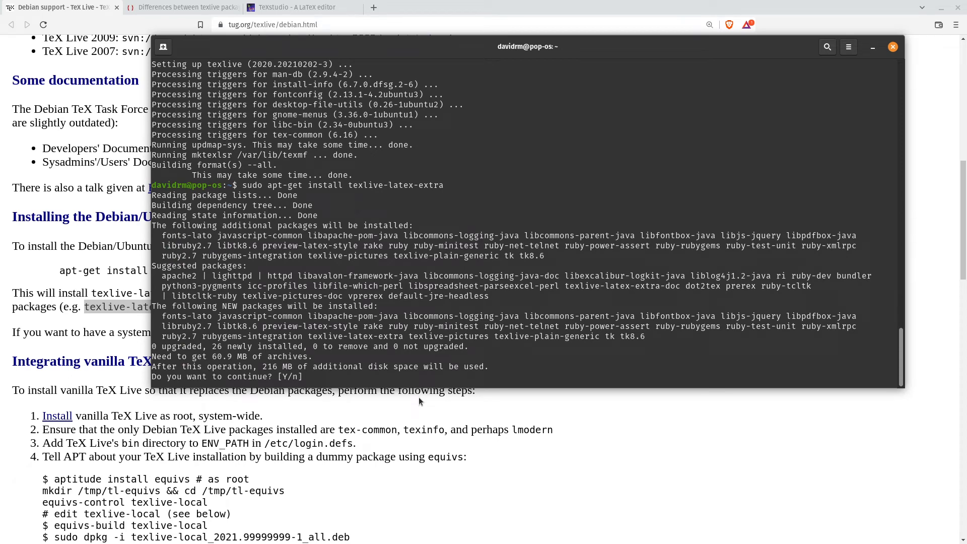
Confirm the texlive-latex-extra install with Y and follow the output to the prompt.
type("Y")
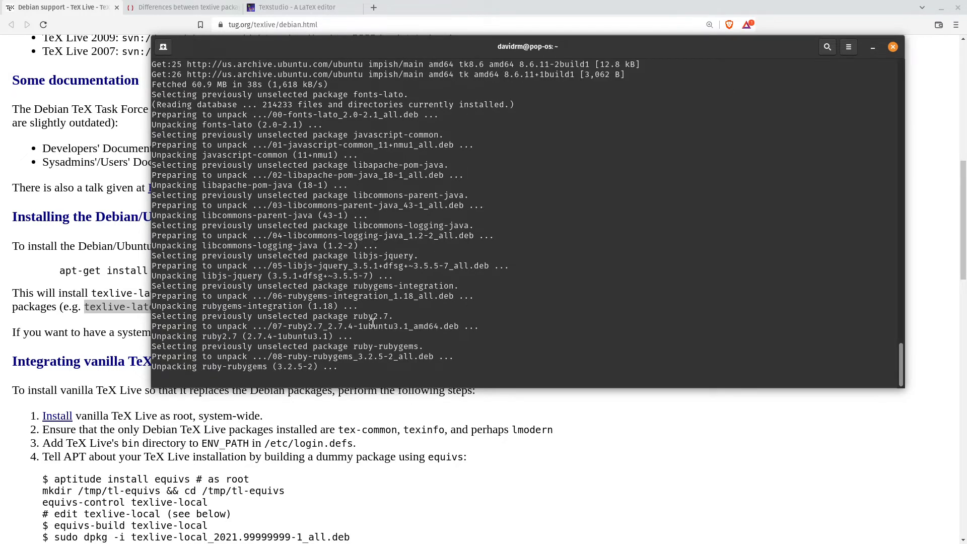
scroll("down", 3)
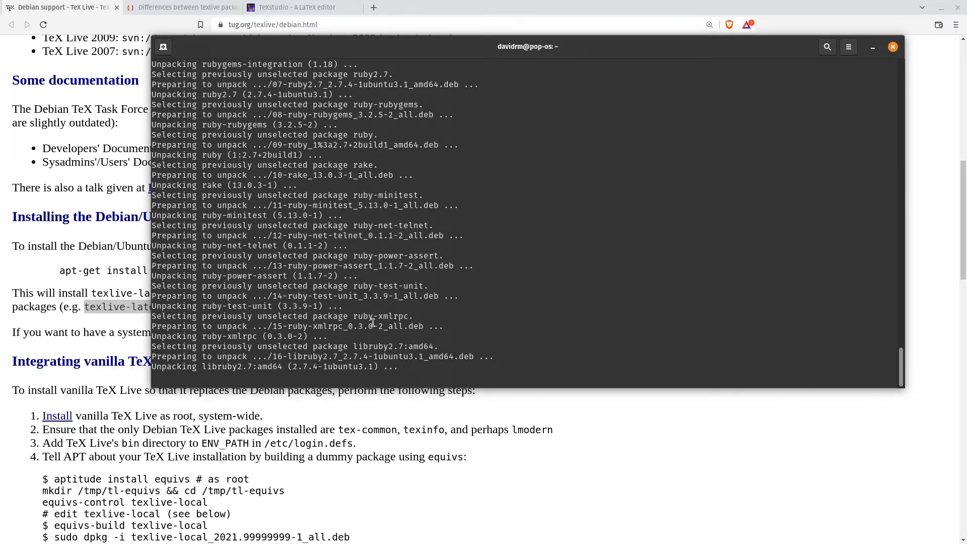
scroll("down", 3)
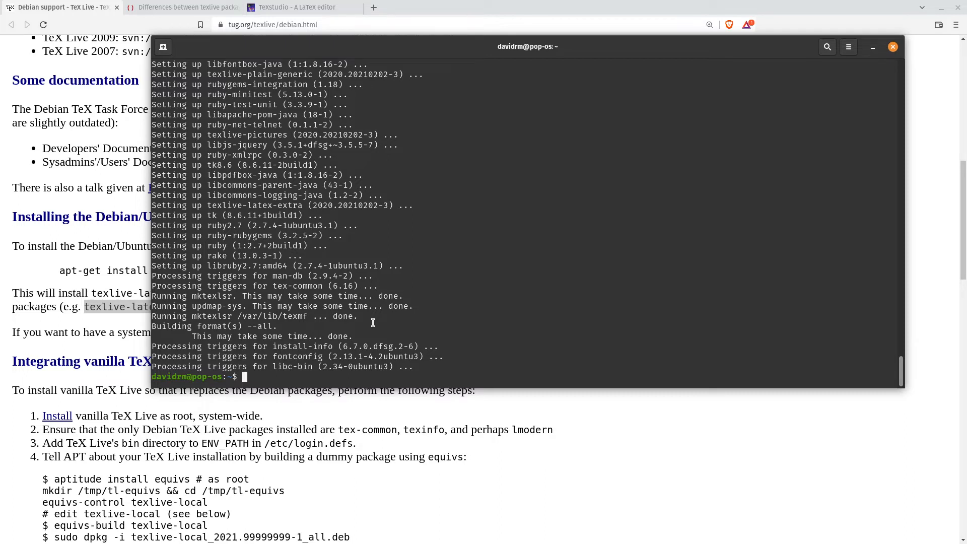
Run sudo apt-get install texlive-science, pulling in texlive-lang-greek and GFS fonts.
type("sudo ap")
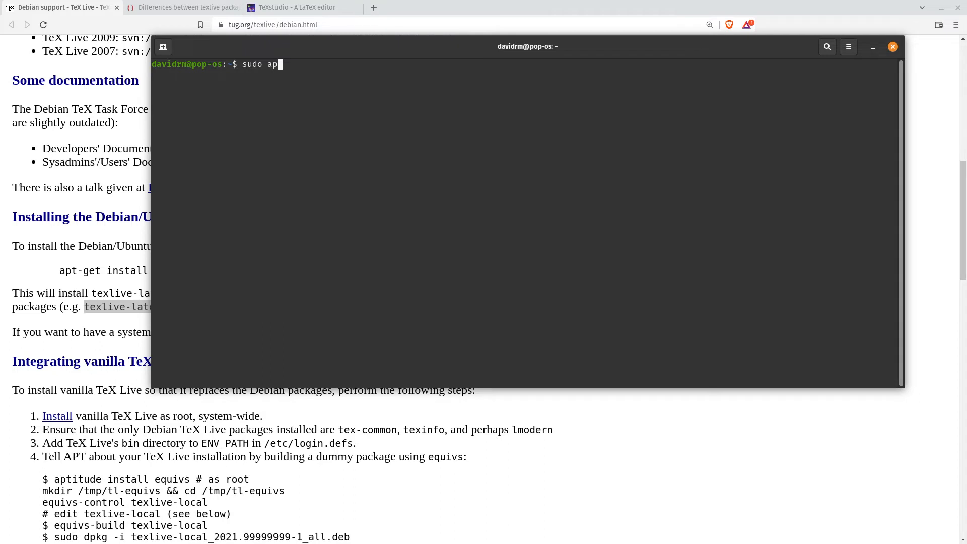
type("t-get install texlive-science")
type("Y")
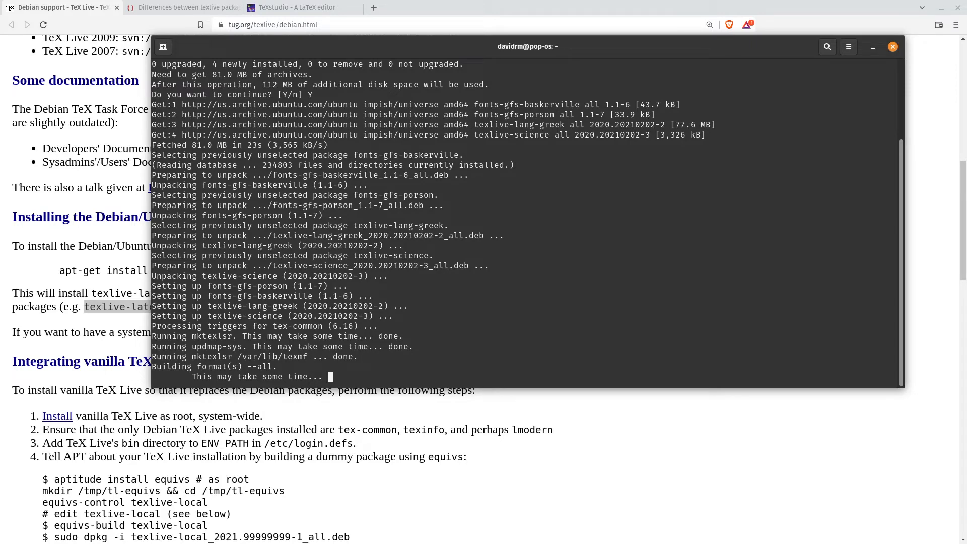
Switch to the texlive packages comparison tab and scroll to its dependency graph.
left_click(182, 6)
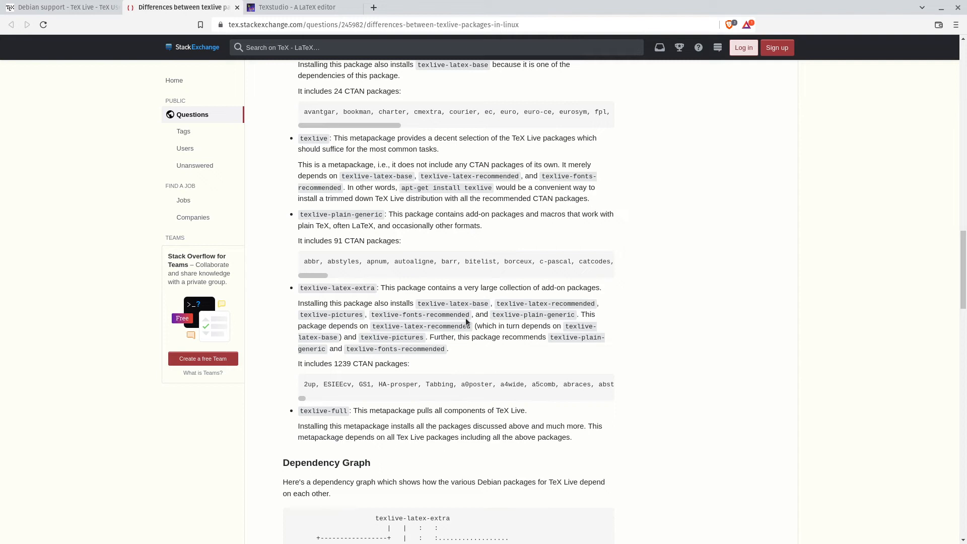
scroll("down", 3)
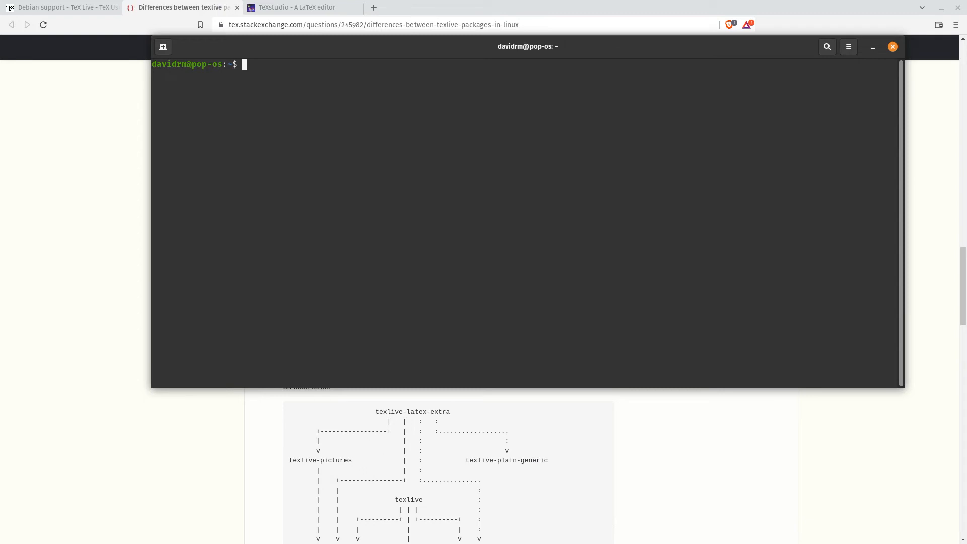
Run tex --version and read TeX 3.14159265 from TeX Live 2020/Debian.
type("tex --version")
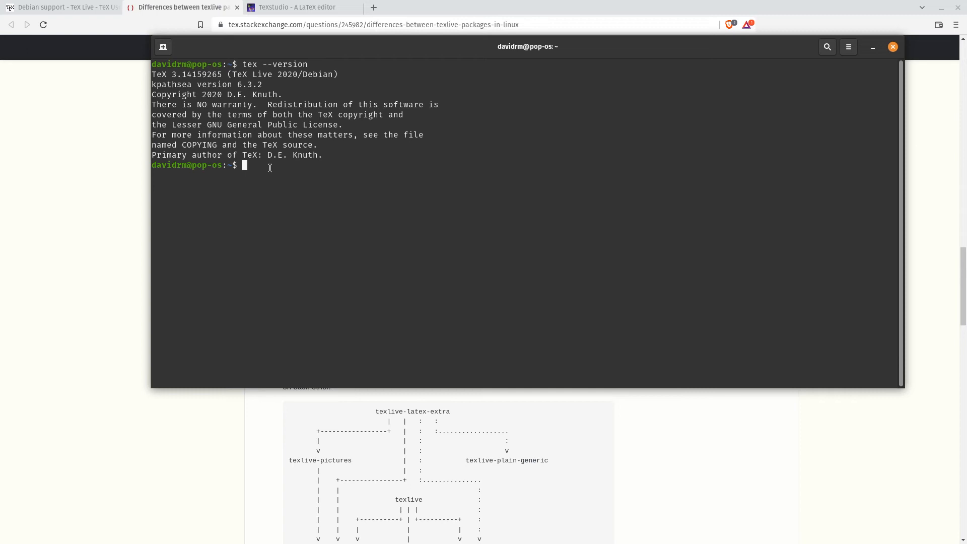
Switch to the TeXstudio website tab in Brave and reach its Linux download table.
left_click(302, 6)
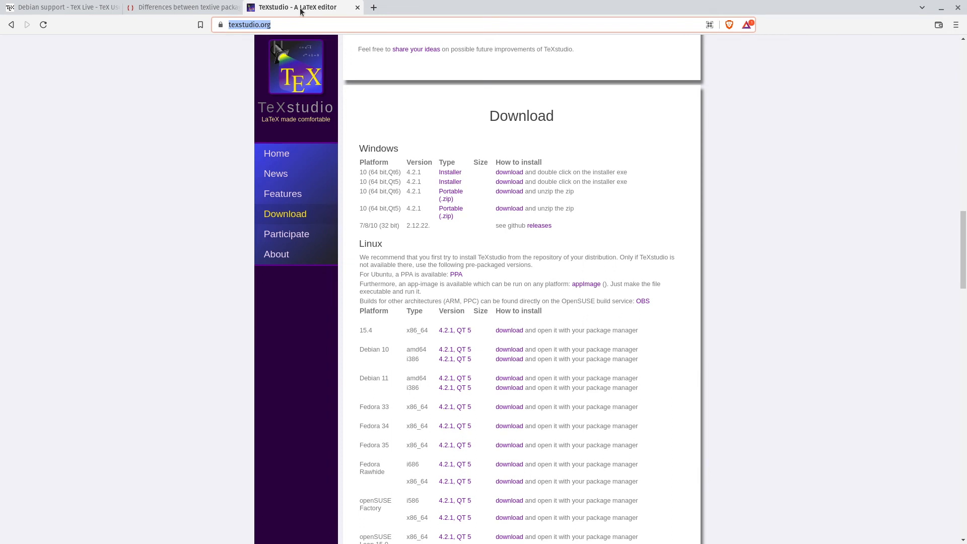
mouse_move(286, 234)
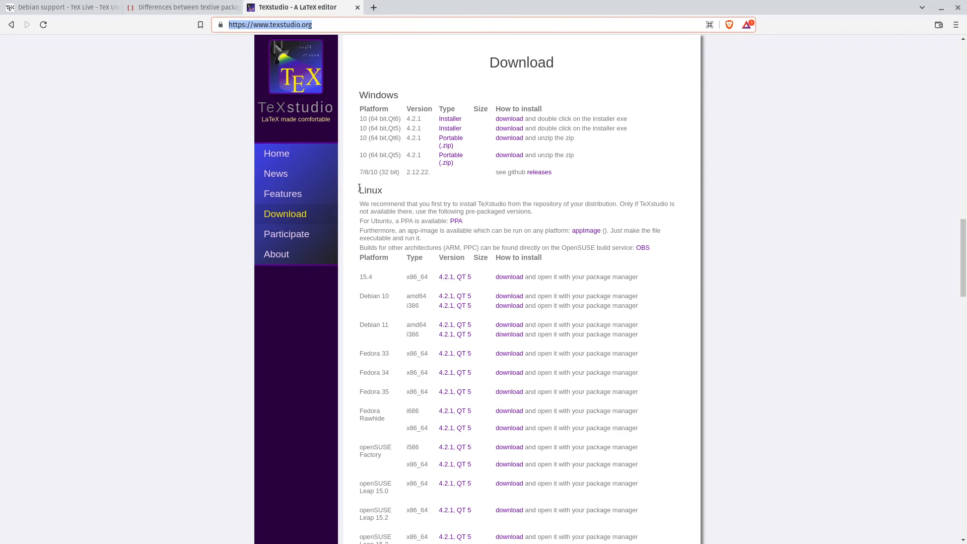
double_click(370, 190)
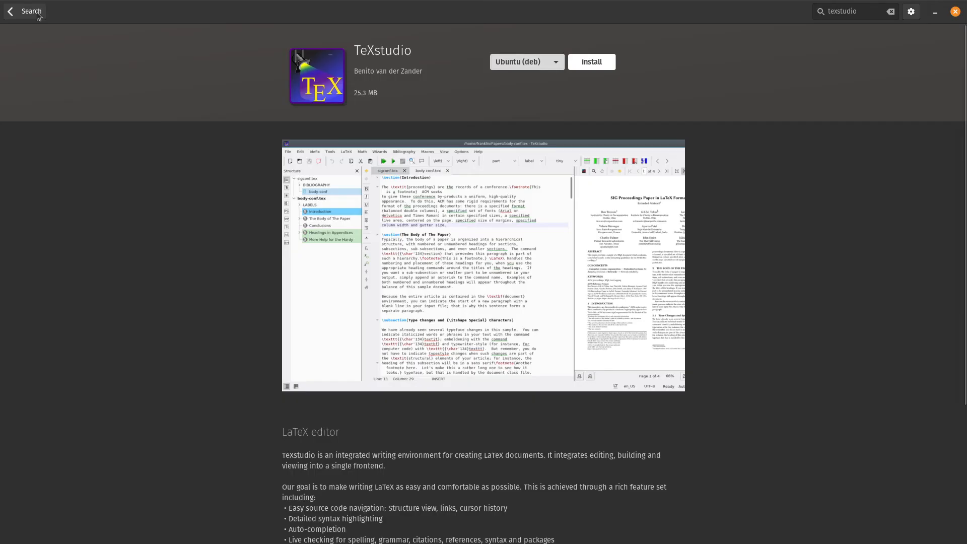
mouse_move(171, 33)
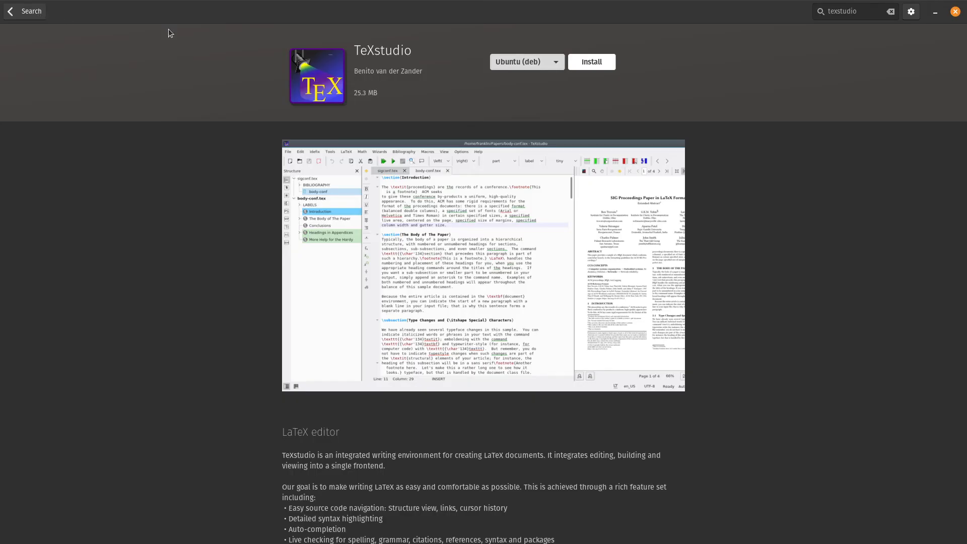
mouse_move(547, 137)
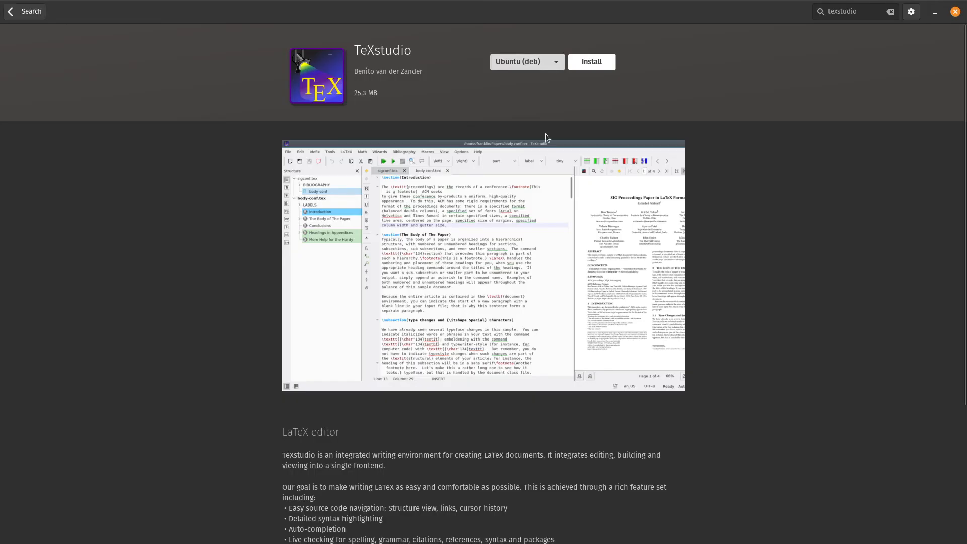
Install TeXstudio 3.0.4 from the Ubuntu (deb) source, authorising with the password.
left_click(525, 61)
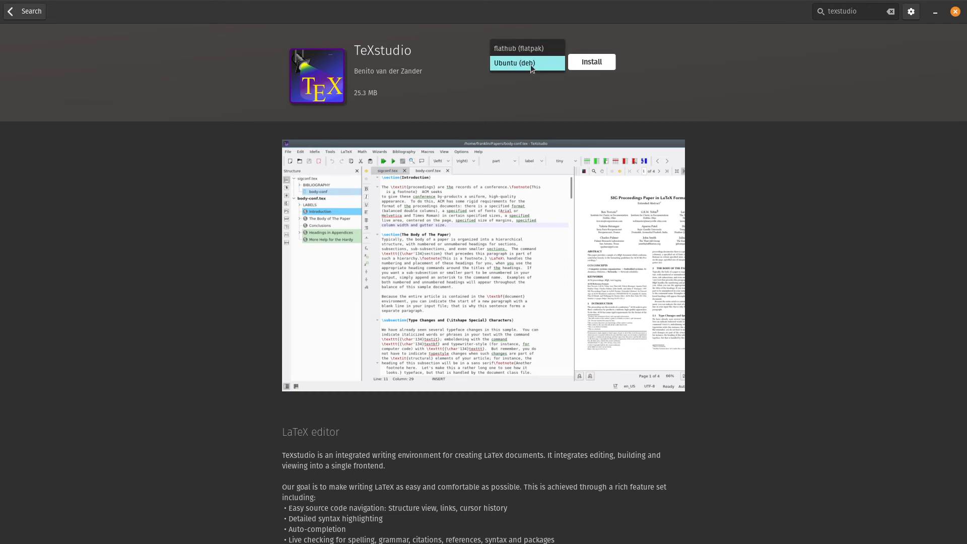
left_click(514, 62)
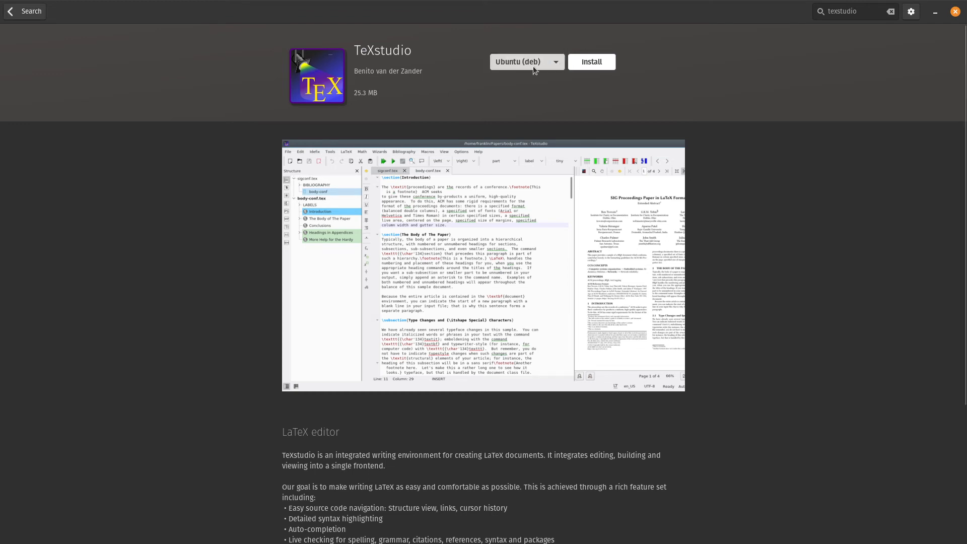
left_click(525, 61)
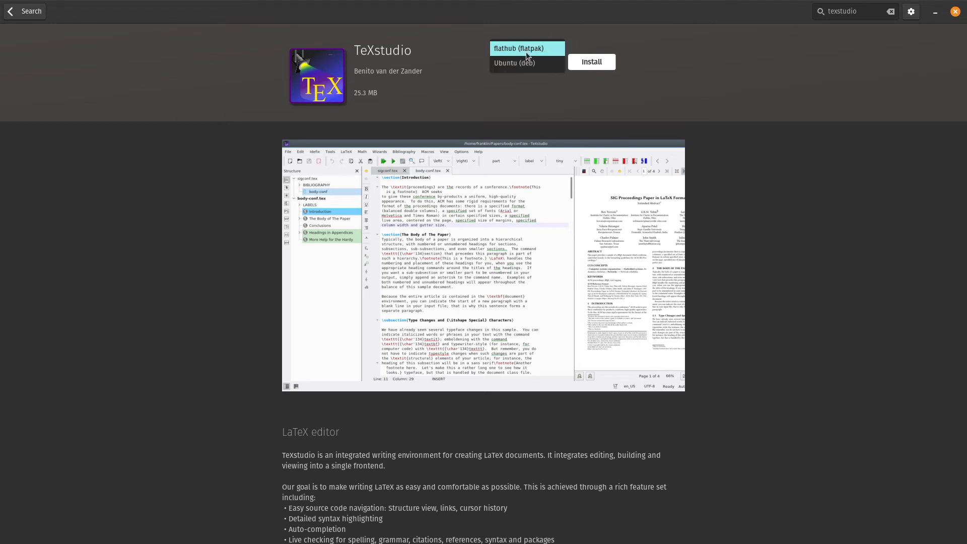
mouse_move(534, 56)
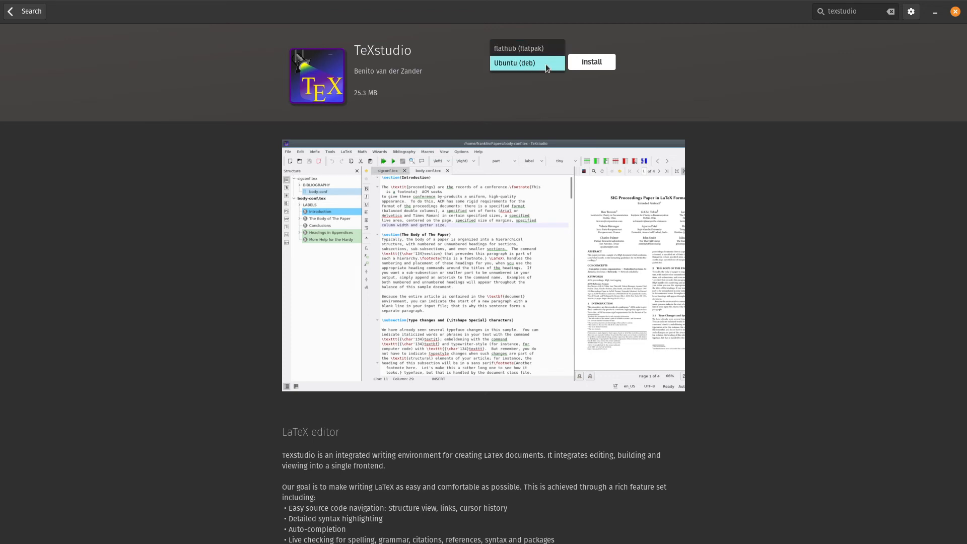
left_click(525, 62)
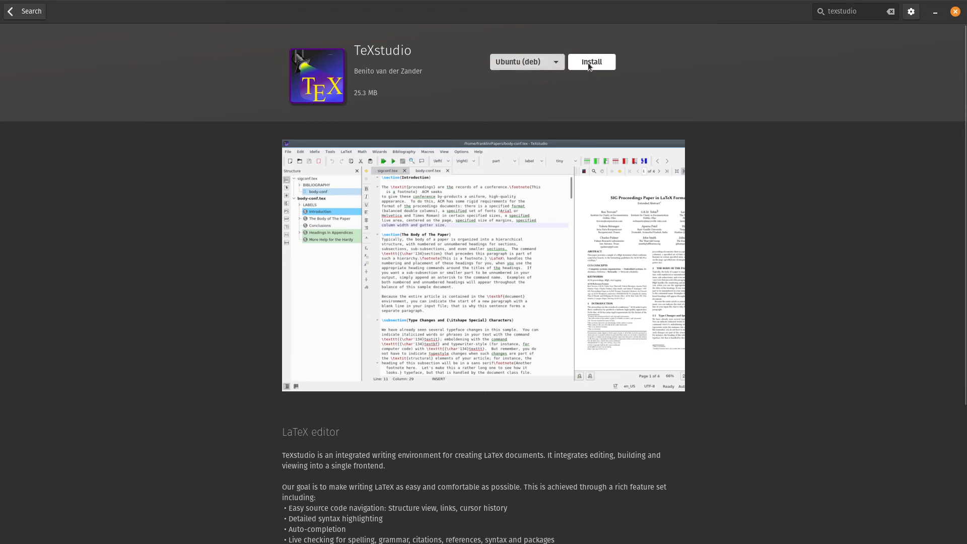
mouse_move(543, 97)
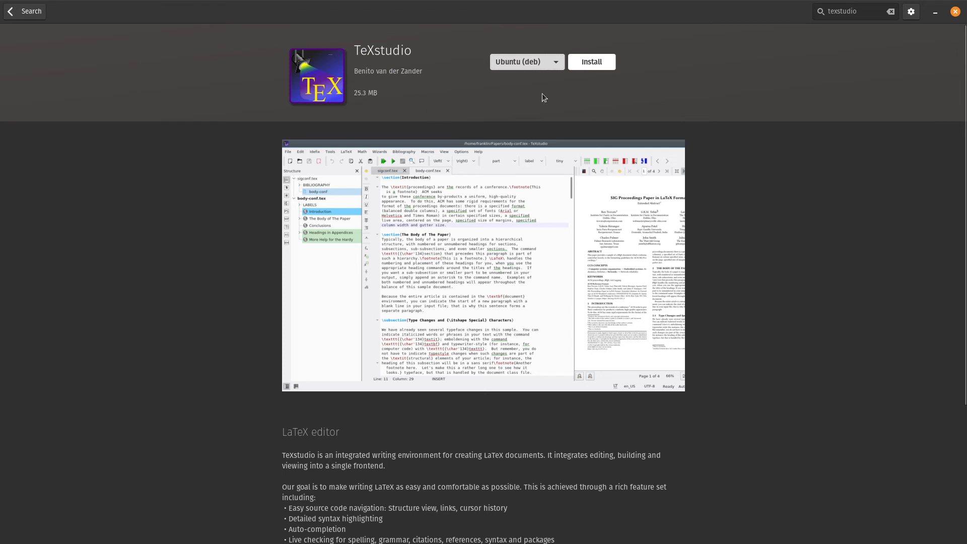
left_click(590, 61)
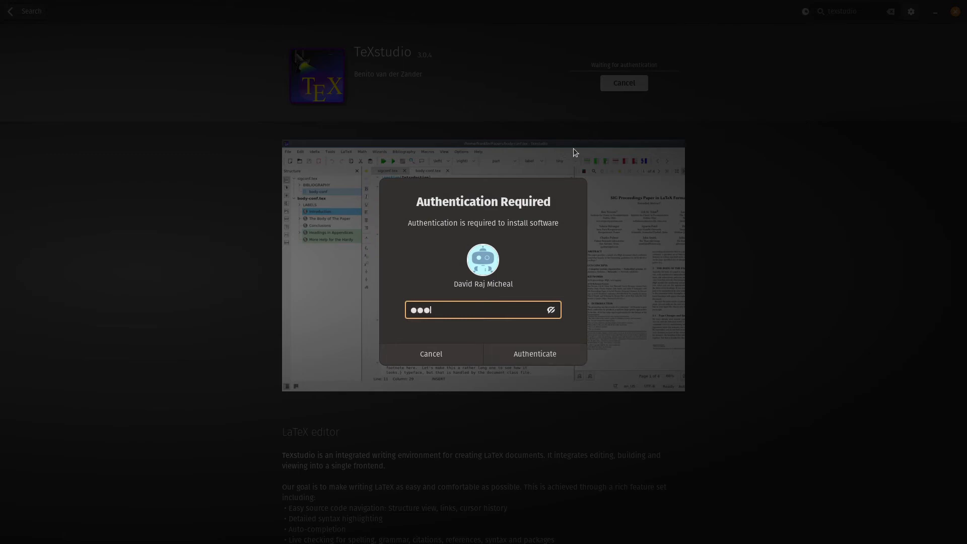
left_click(534, 354)
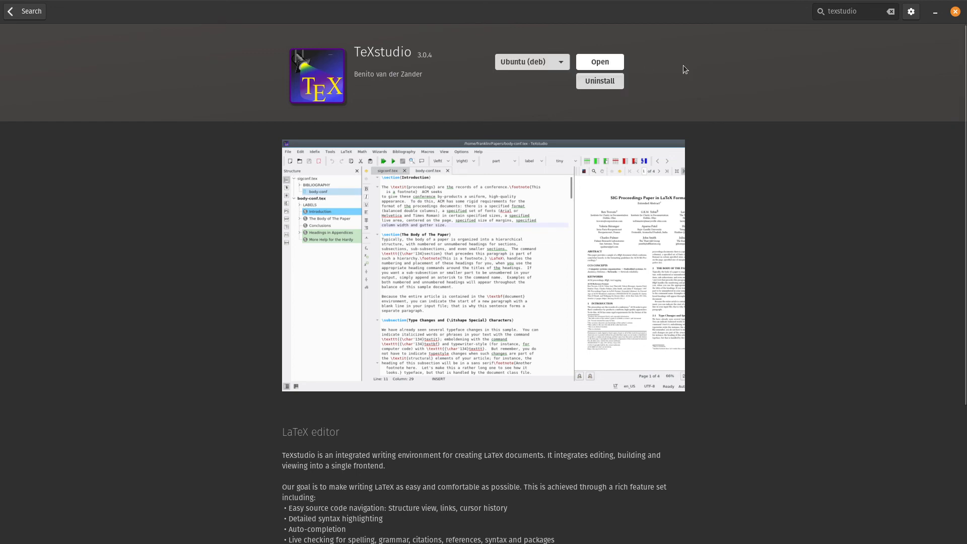
mouse_move(595, 103)
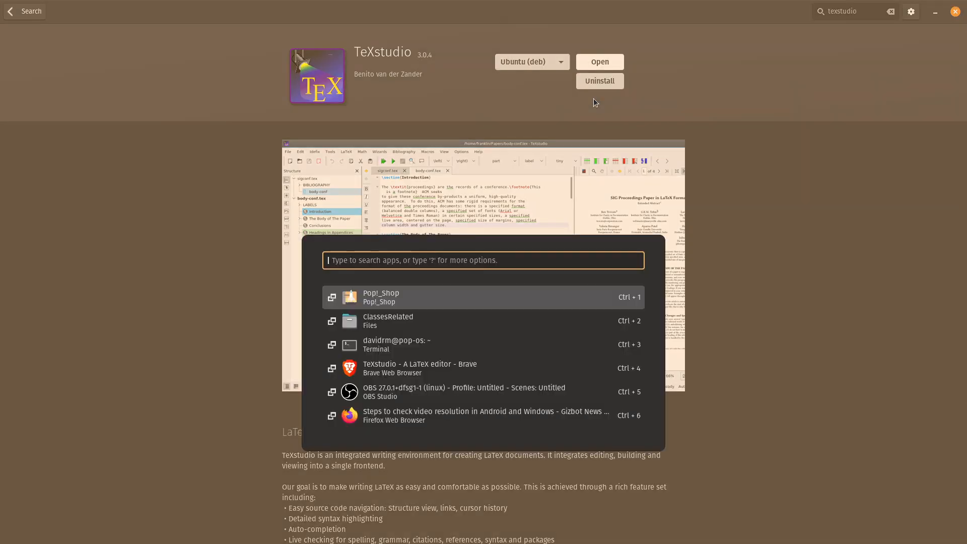
Search the launcher for 'text' and launch TeXstudio.
type("text")
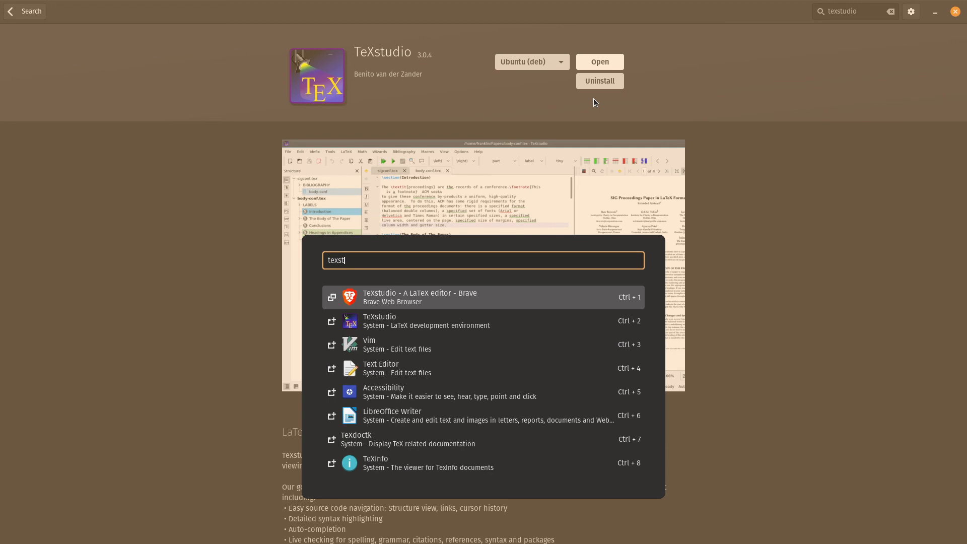
mouse_move(400, 321)
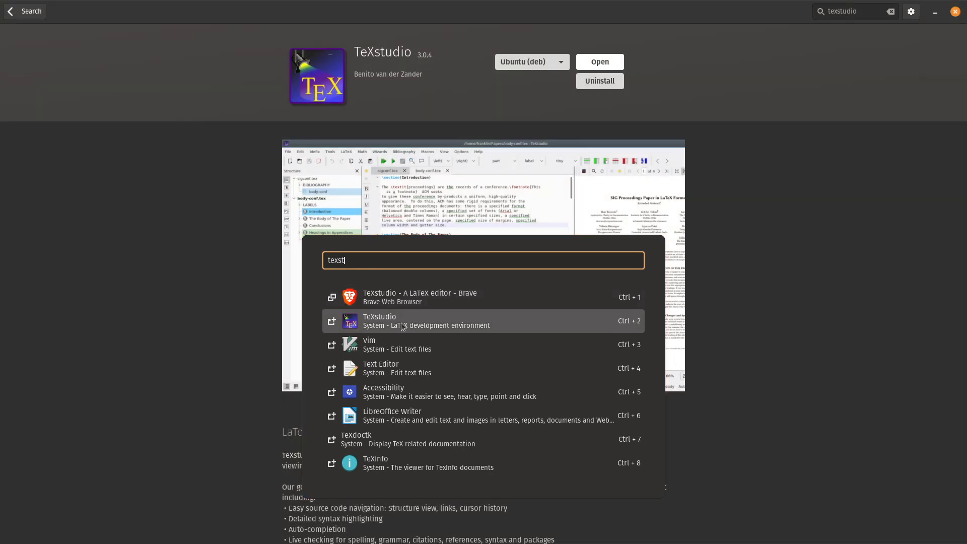
left_click(406, 320)
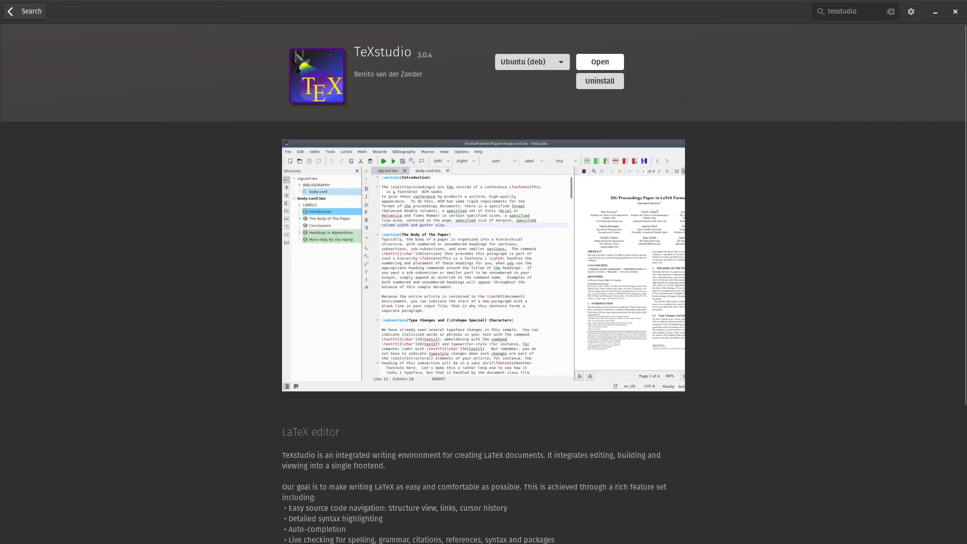
Maximize TeXstudio and create a new document from the Builtin Article template.
left_click(598, 62)
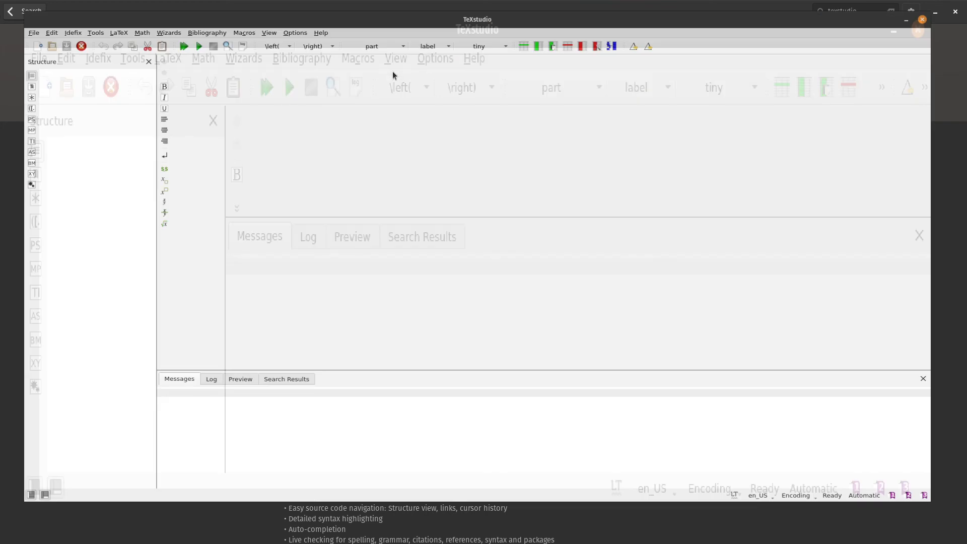
left_click(9, 24)
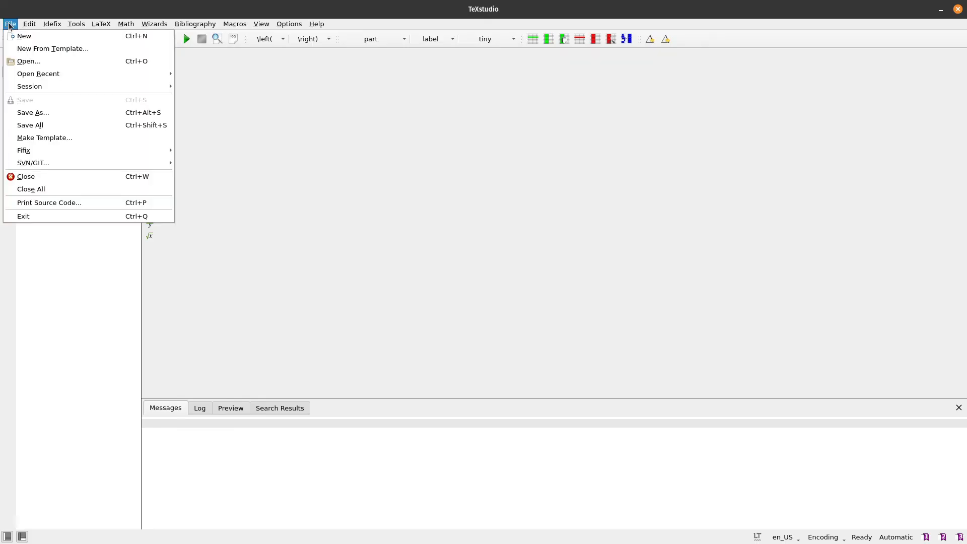
left_click(52, 49)
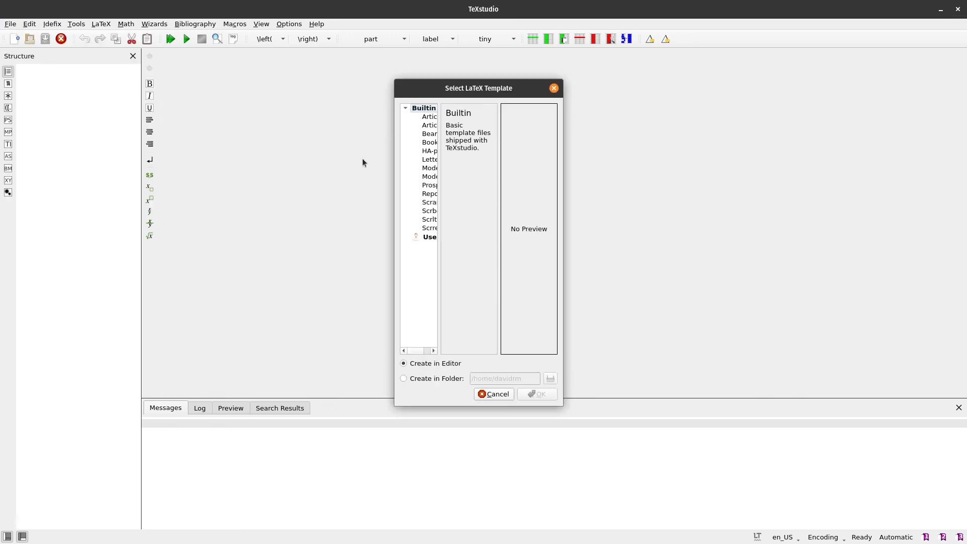
mouse_move(424, 141)
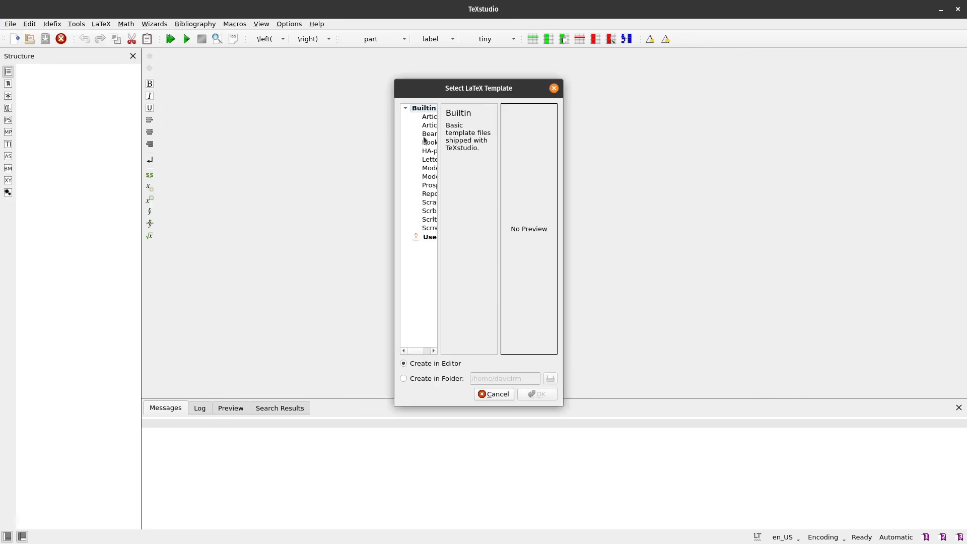
left_click(428, 116)
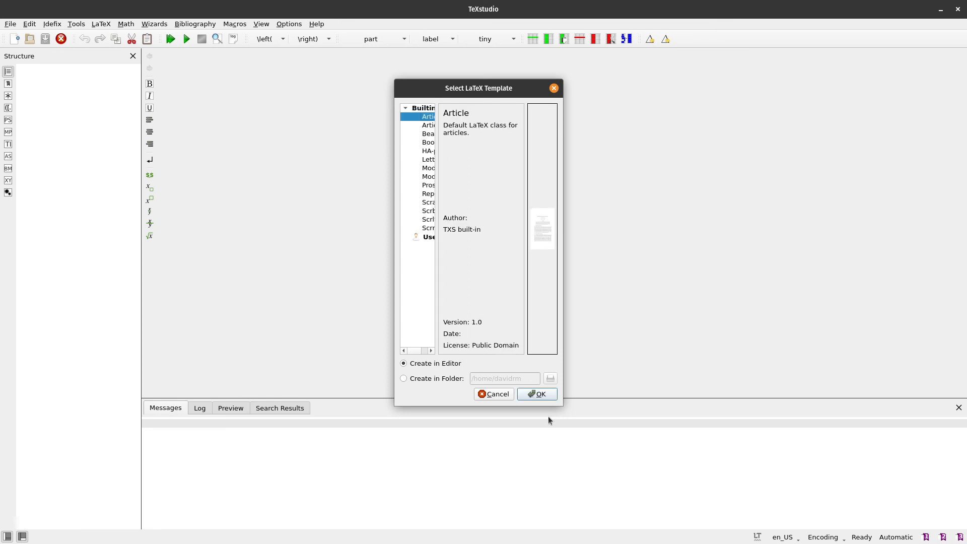
left_click(536, 393)
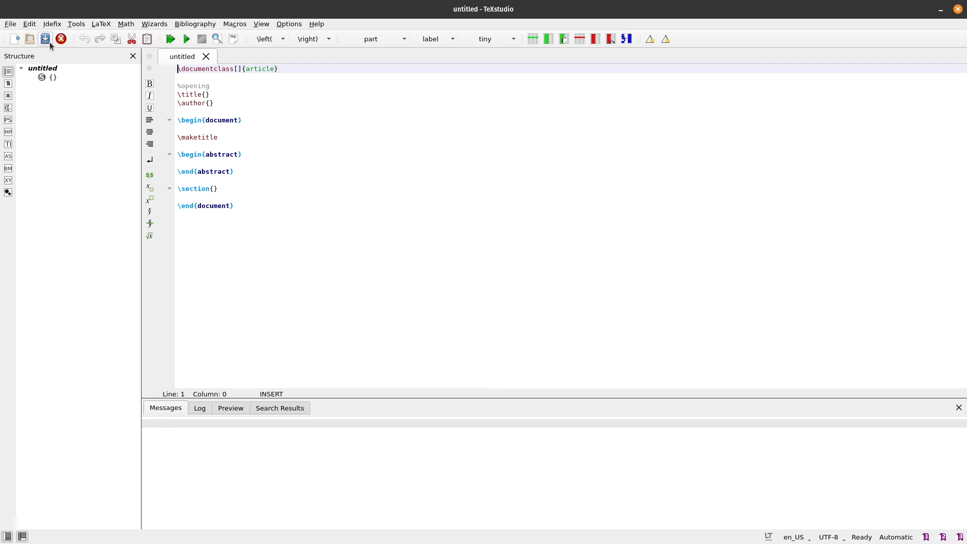
Save the untitled article as Desktop/test/test.tex, creating the test folder.
left_click(10, 24)
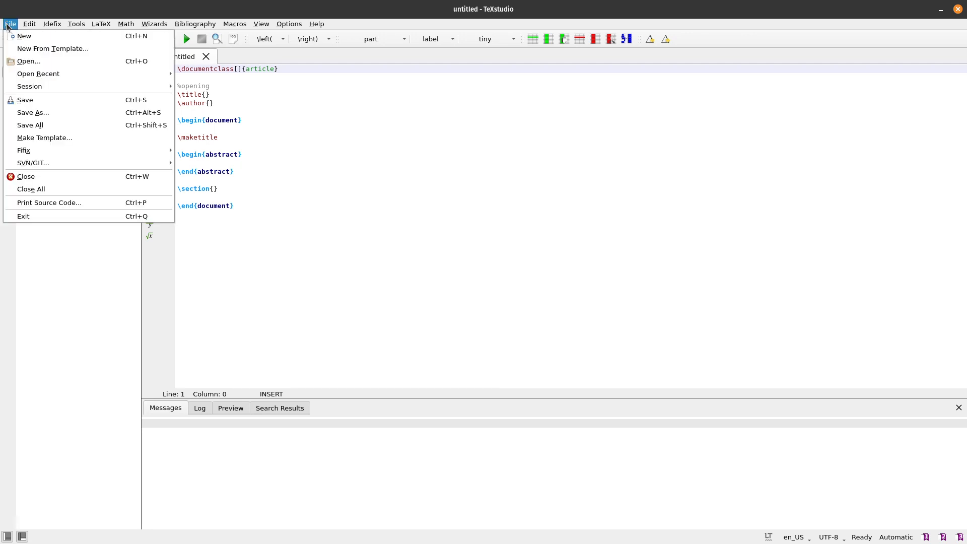
mouse_move(29, 86)
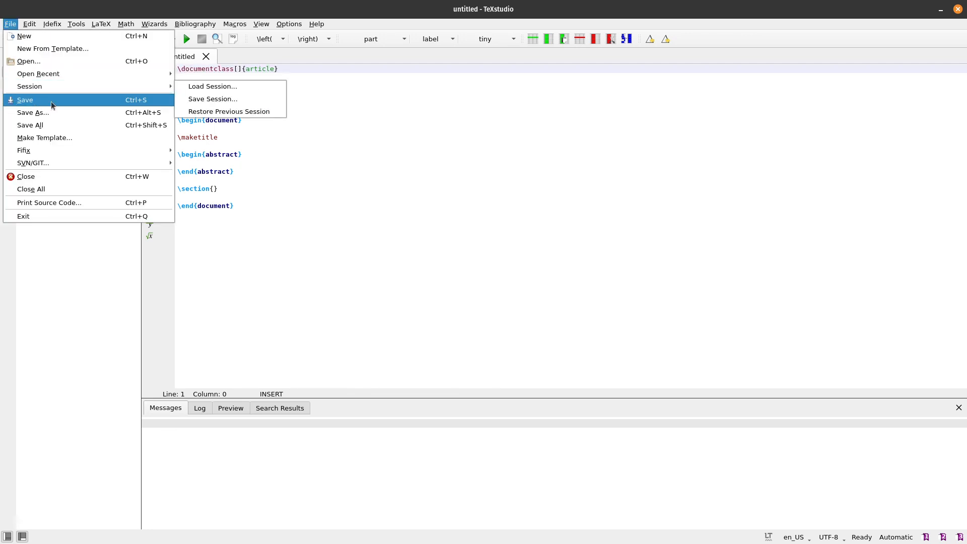
left_click(25, 100)
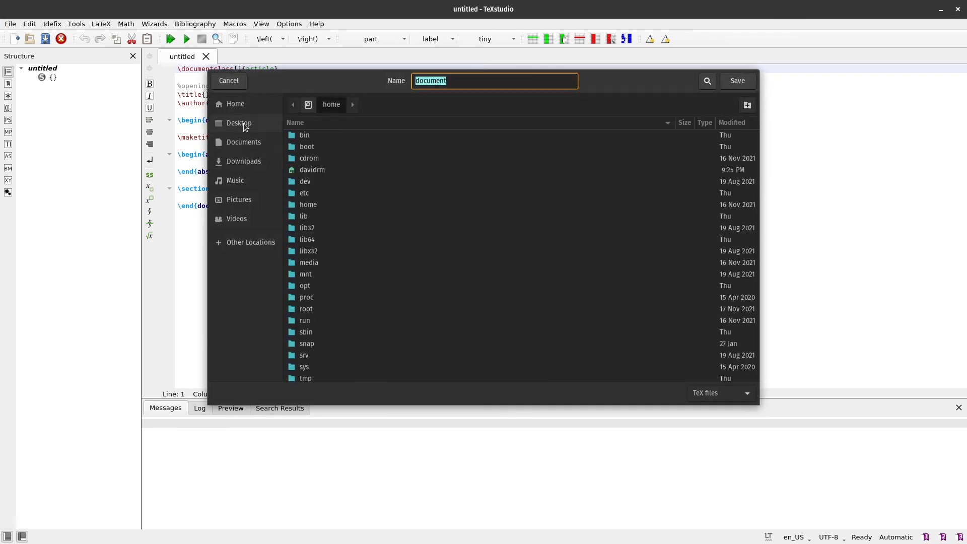
left_click(239, 123)
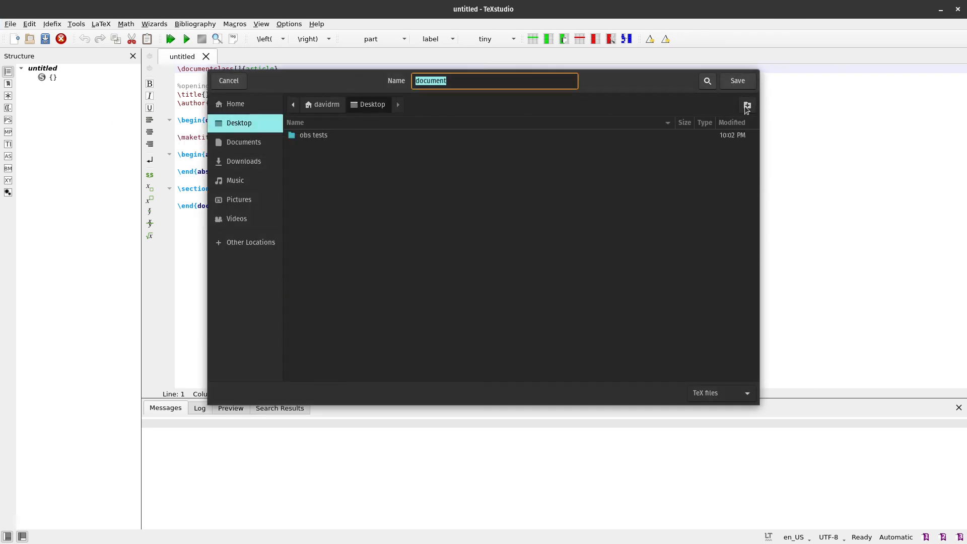
left_click(747, 104)
type("test.tex")
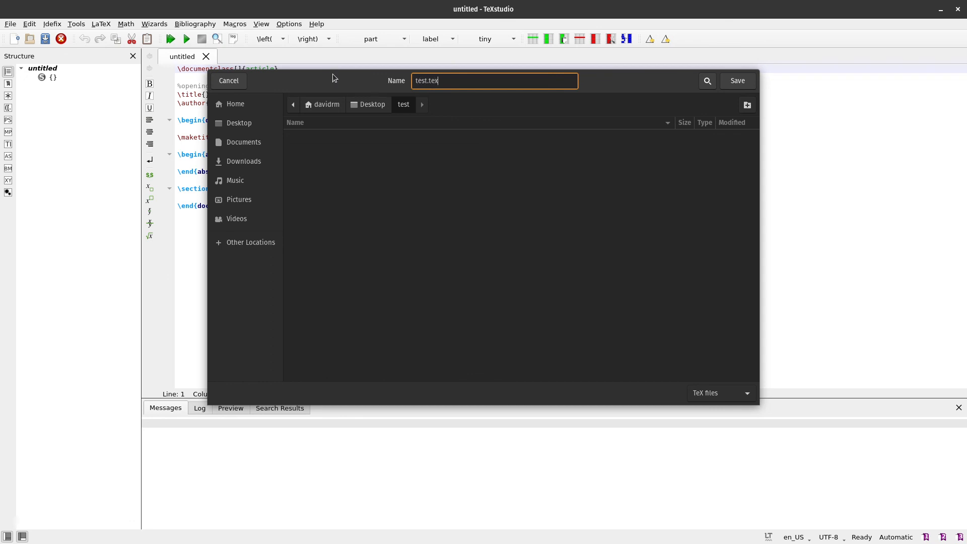
left_click(737, 80)
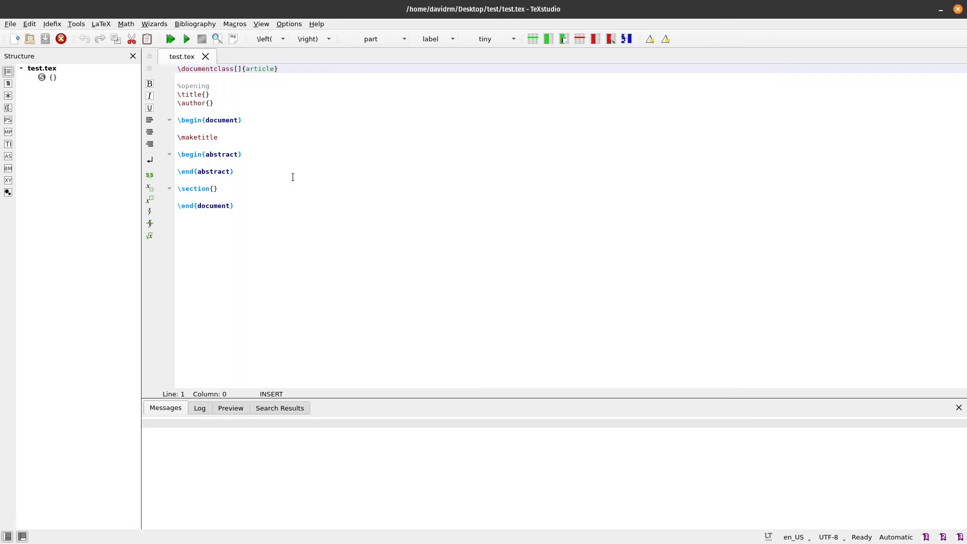
Compile and preview, then set \title{How to install \LaTeX in Linux?} and rebuild.
left_click(170, 38)
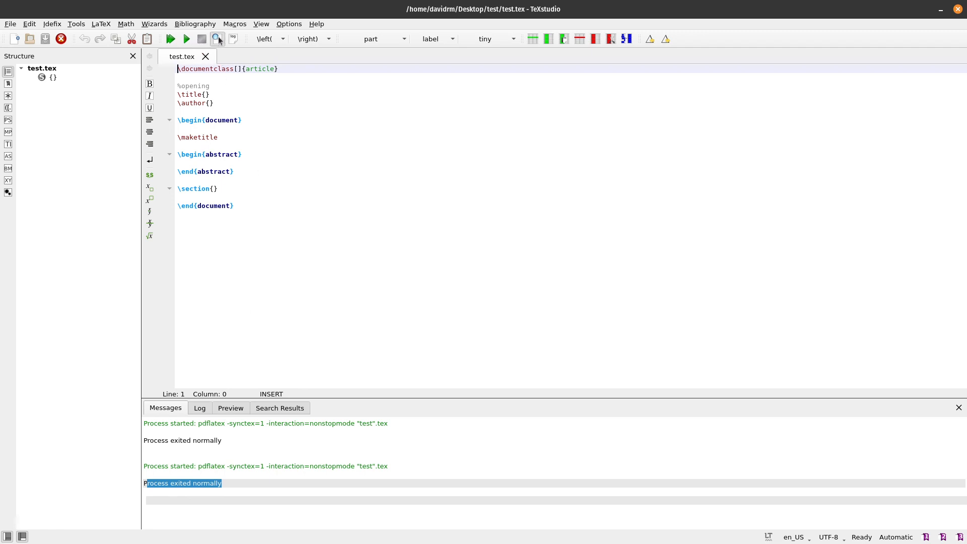
left_click(217, 39)
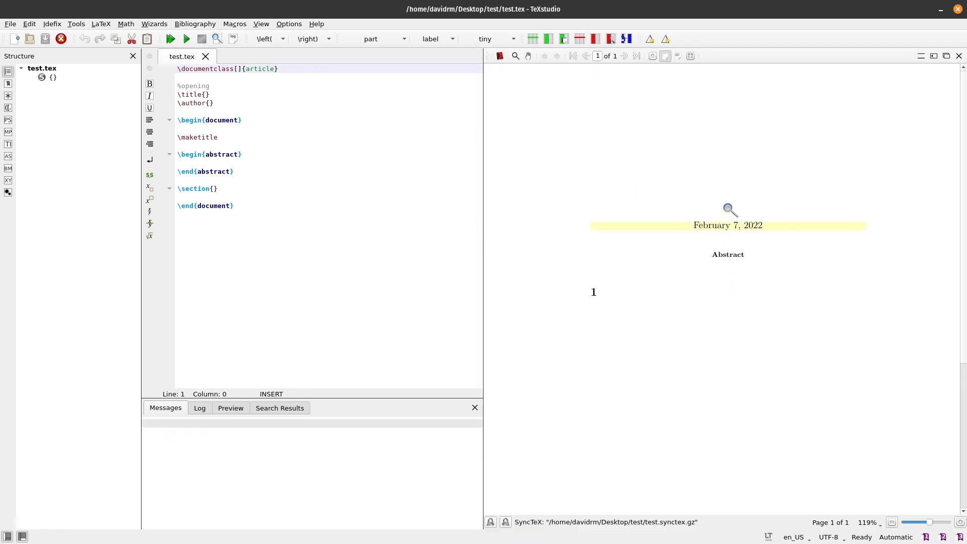
left_click(206, 94)
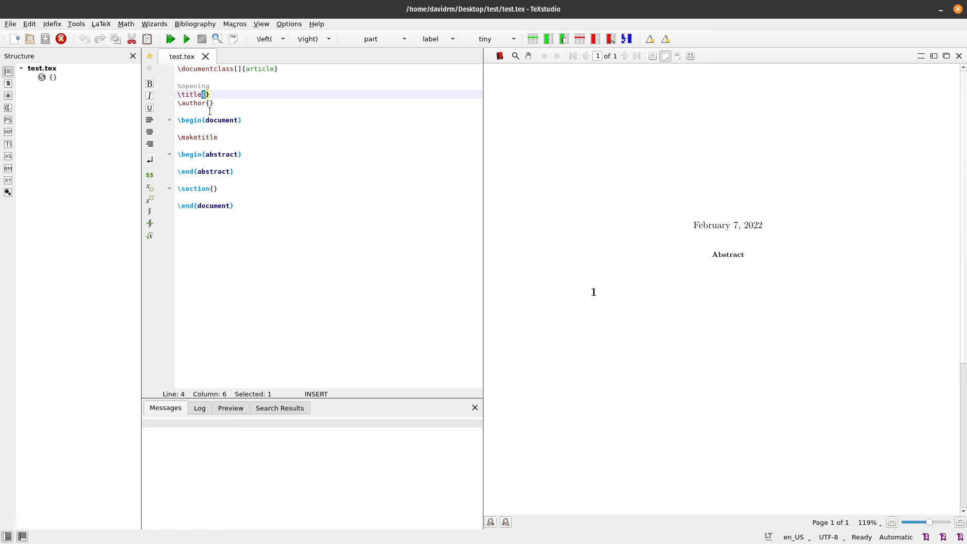
type("How to install \\LaTeX in Linu")
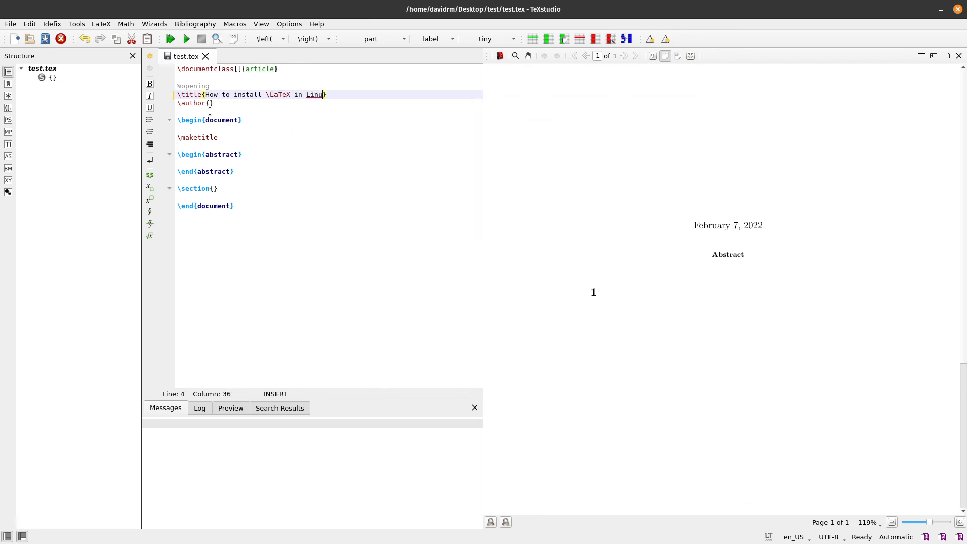
type("x?")
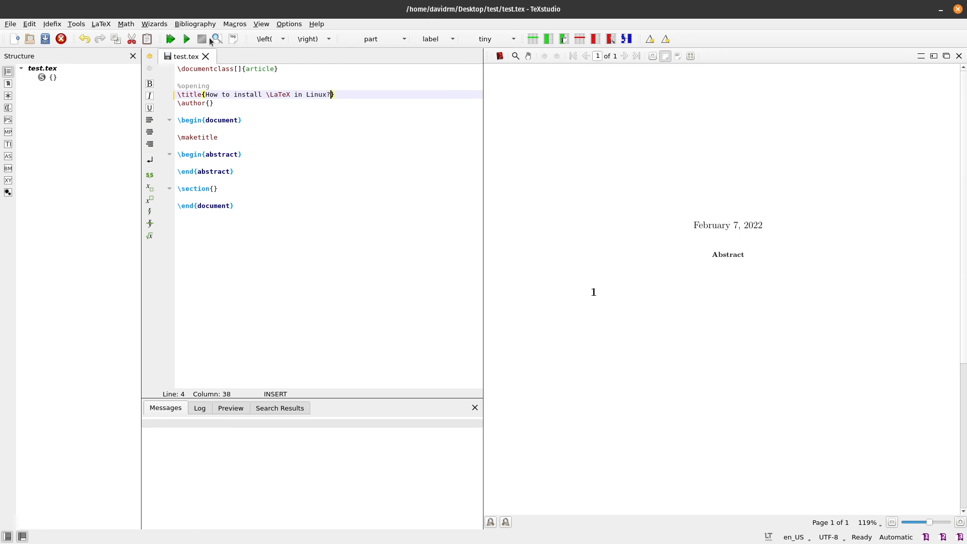
left_click(171, 38)
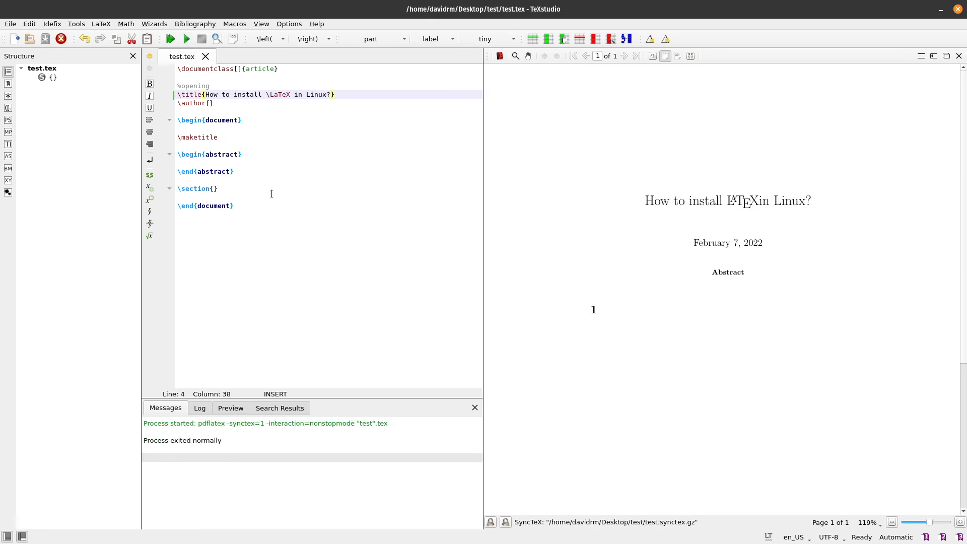
mouse_move(485, 174)
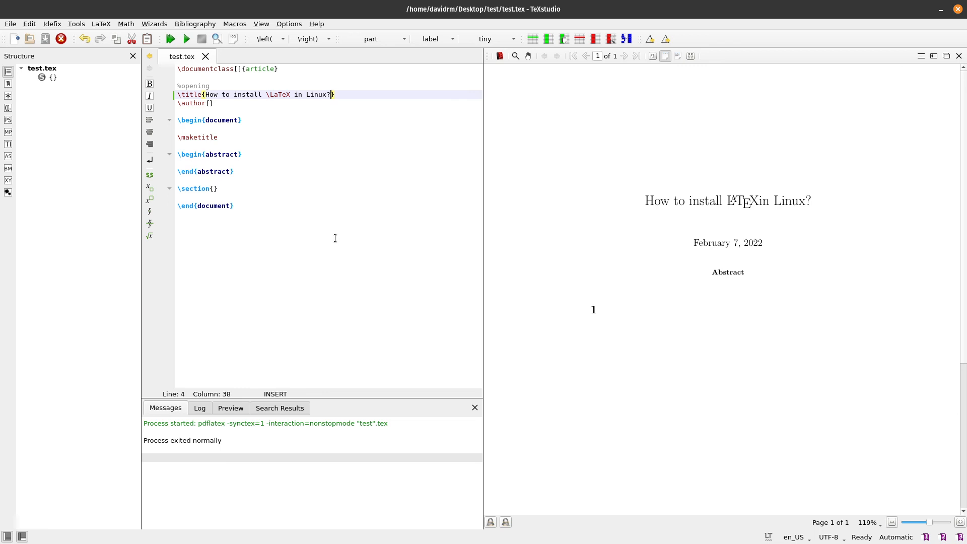
mouse_move(339, 225)
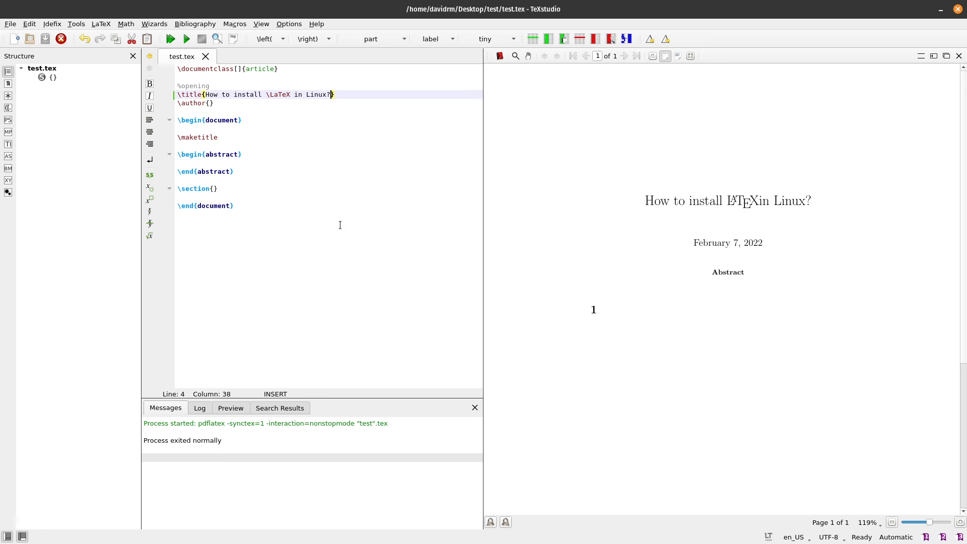